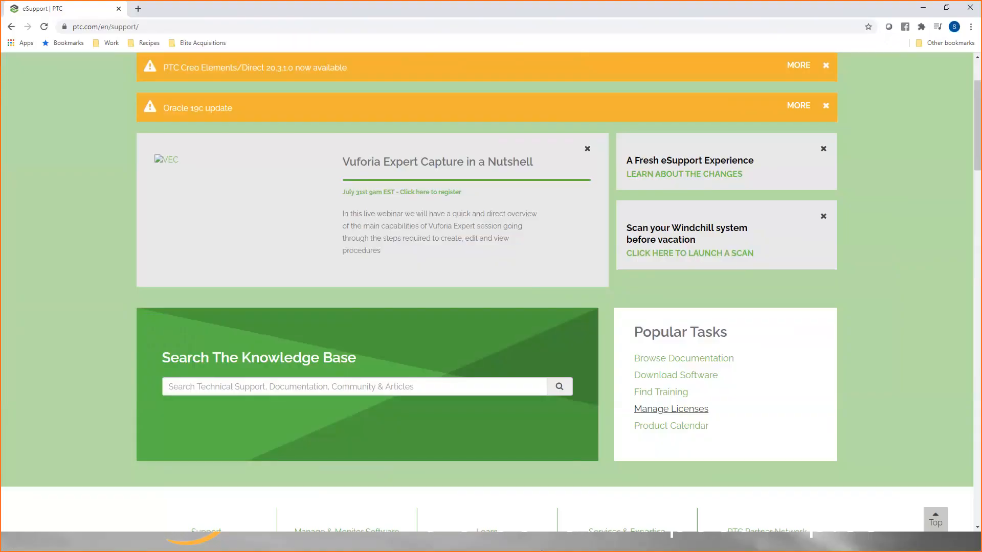
Launch the License Management portal via Manage Licenses and expand the Asset Management menu
scroll("up", 3)
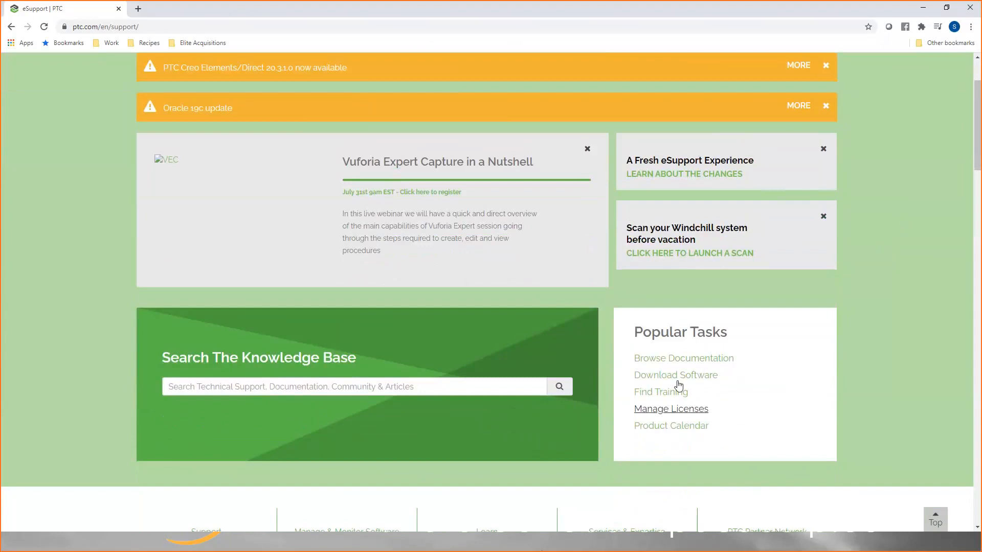
mouse_move(670, 409)
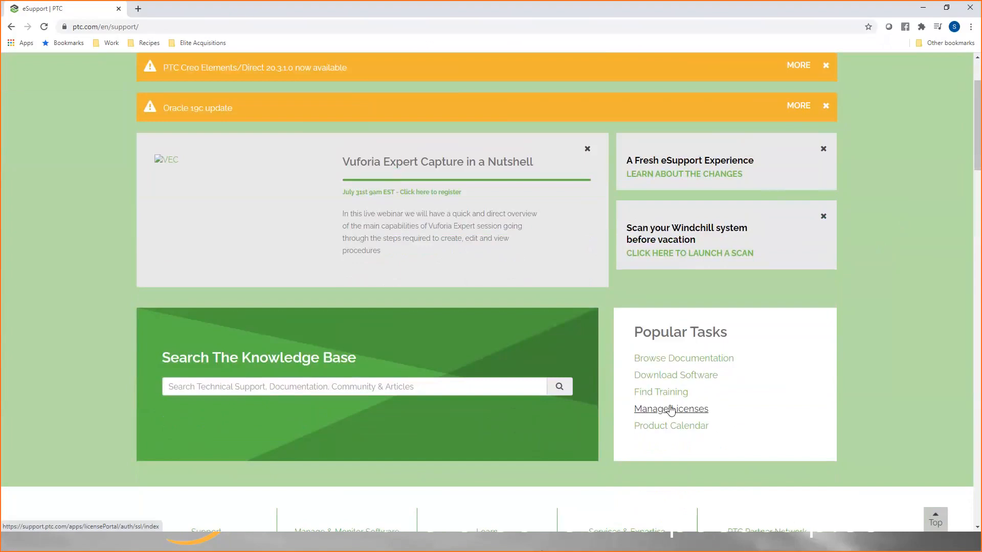
mouse_move(670, 412)
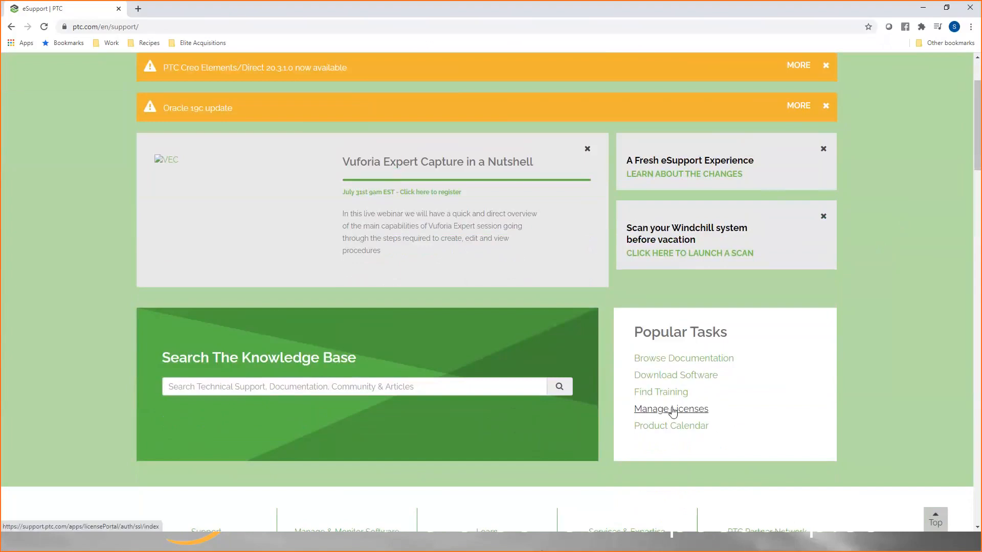
left_click(671, 408)
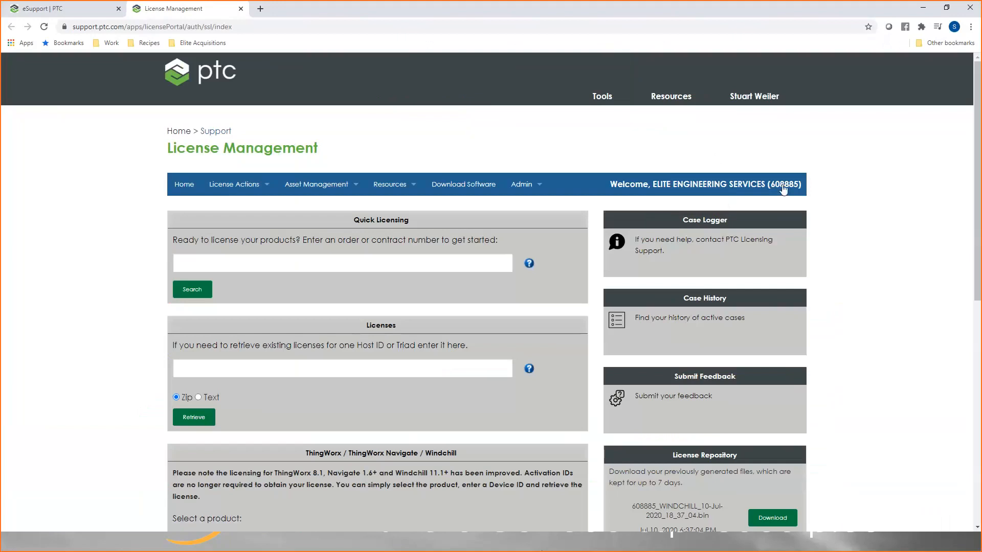
mouse_move(667, 161)
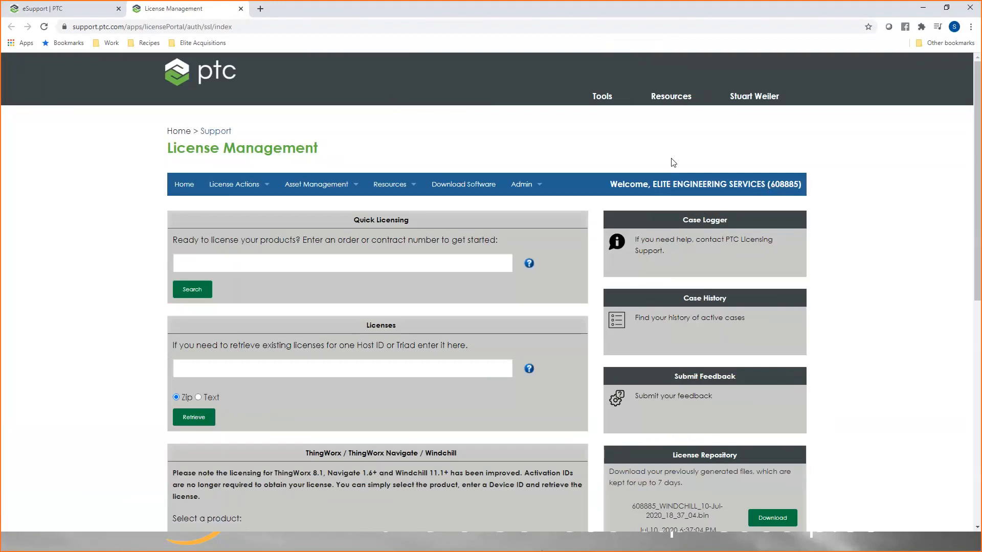
left_click(316, 184)
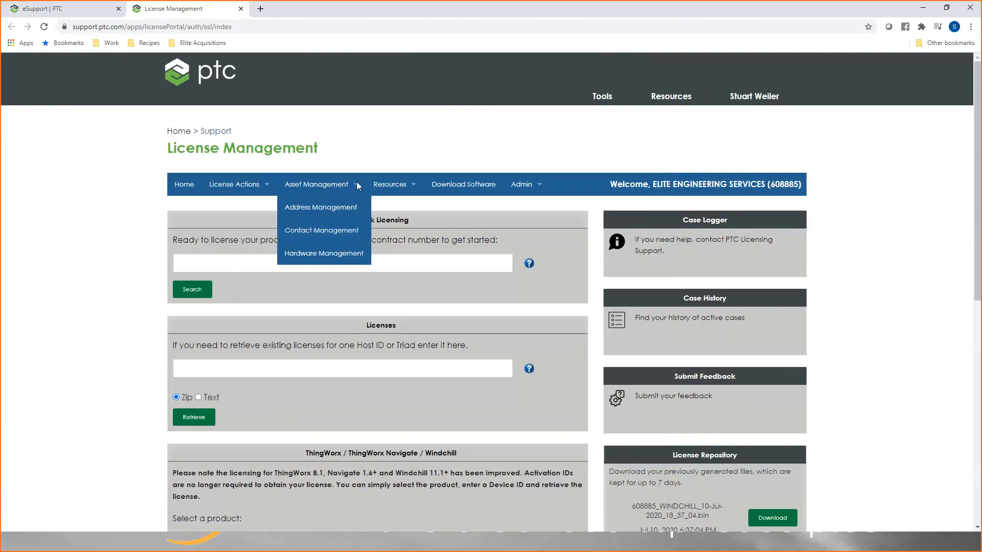
mouse_move(359, 194)
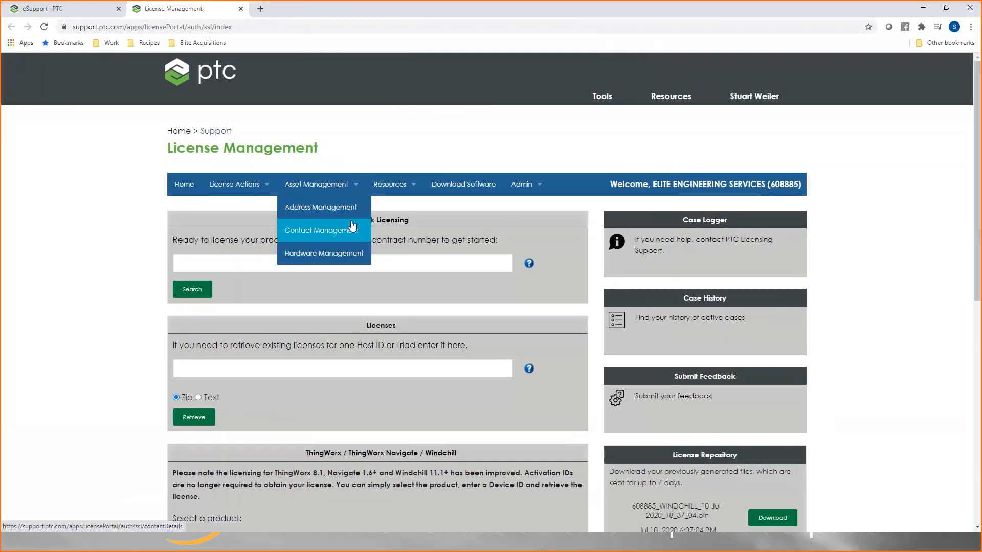
mouse_move(324, 253)
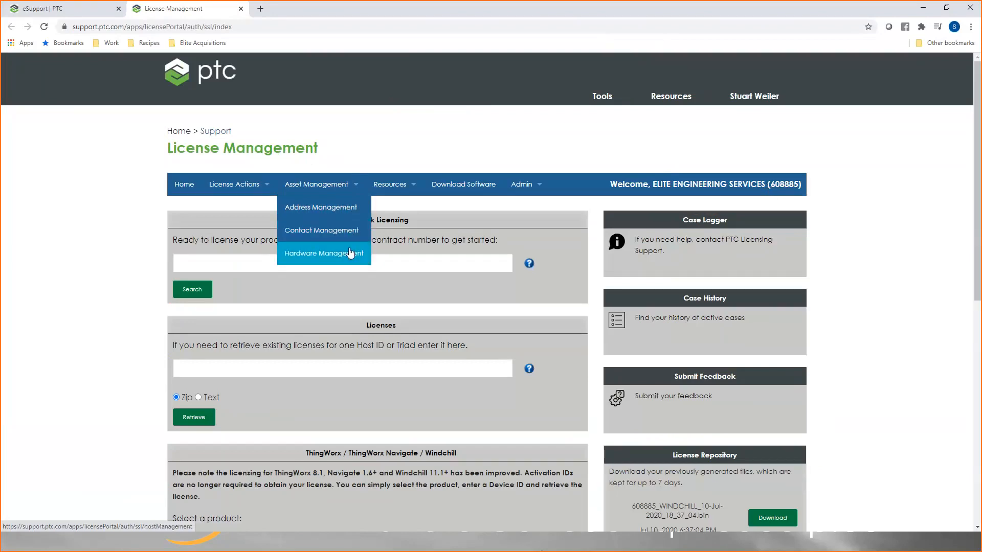
Go to the Hardware Management page from the Asset Management menu
left_click(323, 252)
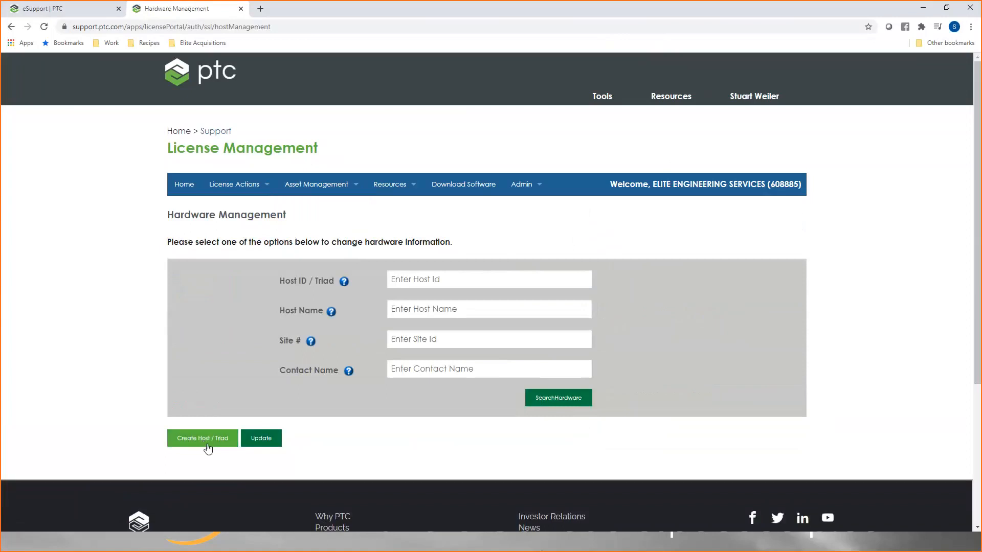
Start Create Host / Triad with host ID and name D4-81-D7-CC-0D-E0 and a contact chosen
left_click(203, 437)
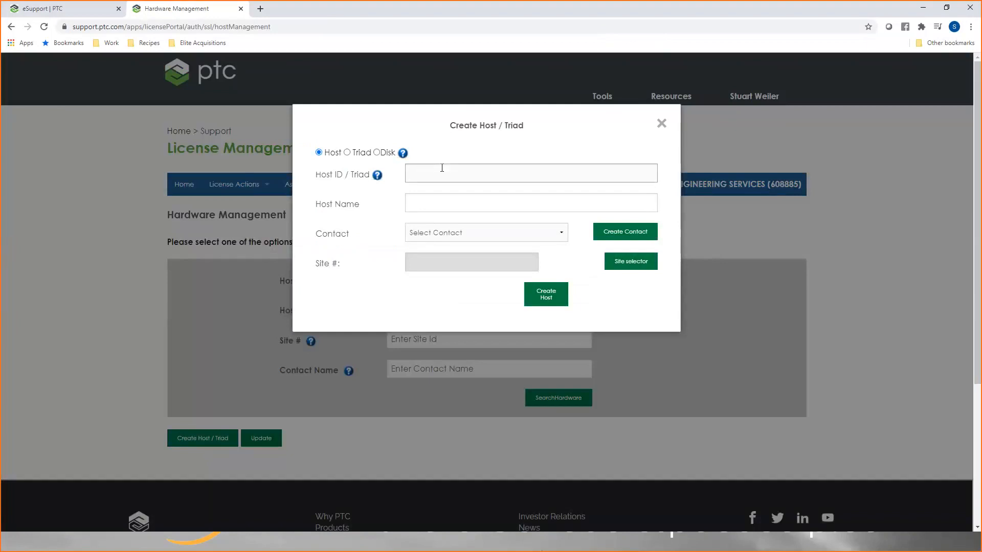
type("D")
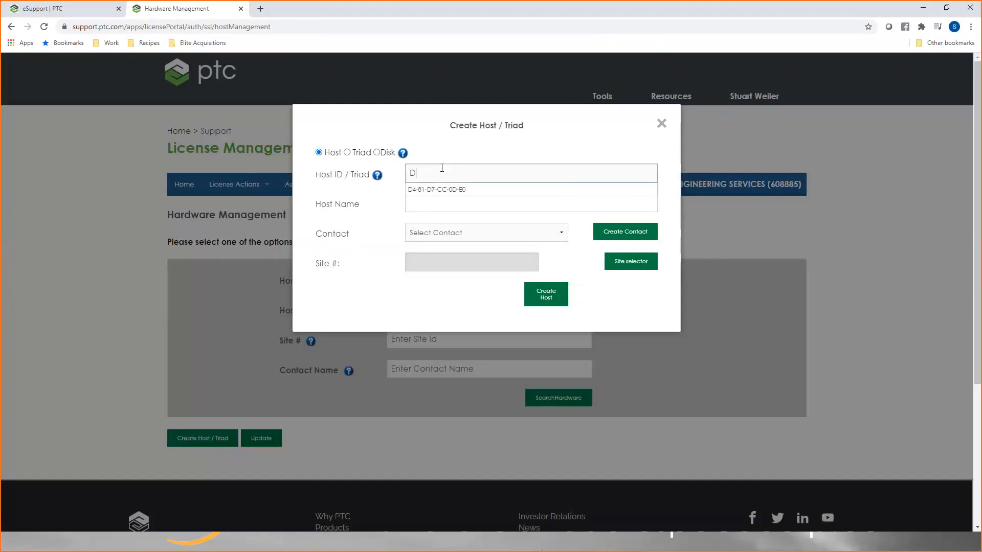
left_click(435, 189)
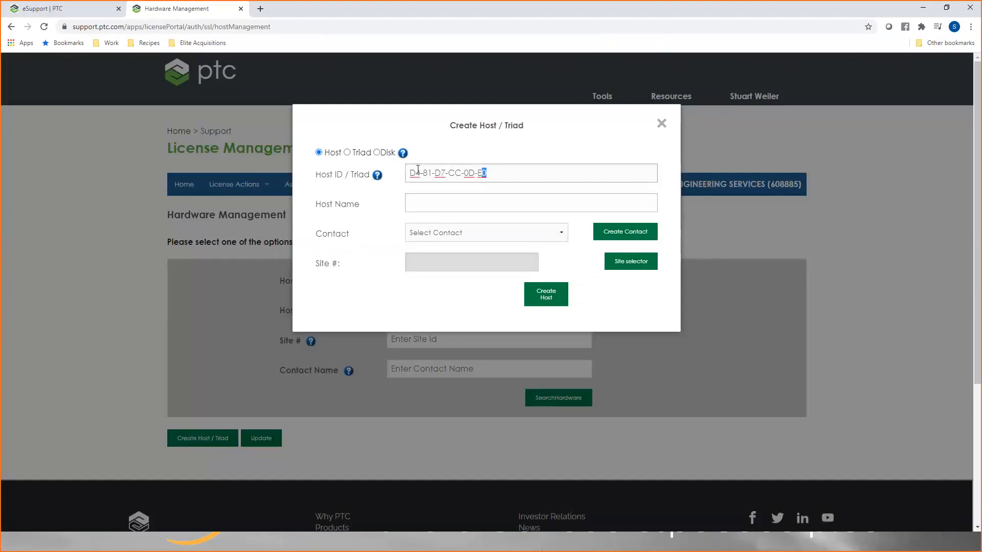
left_click(530, 203)
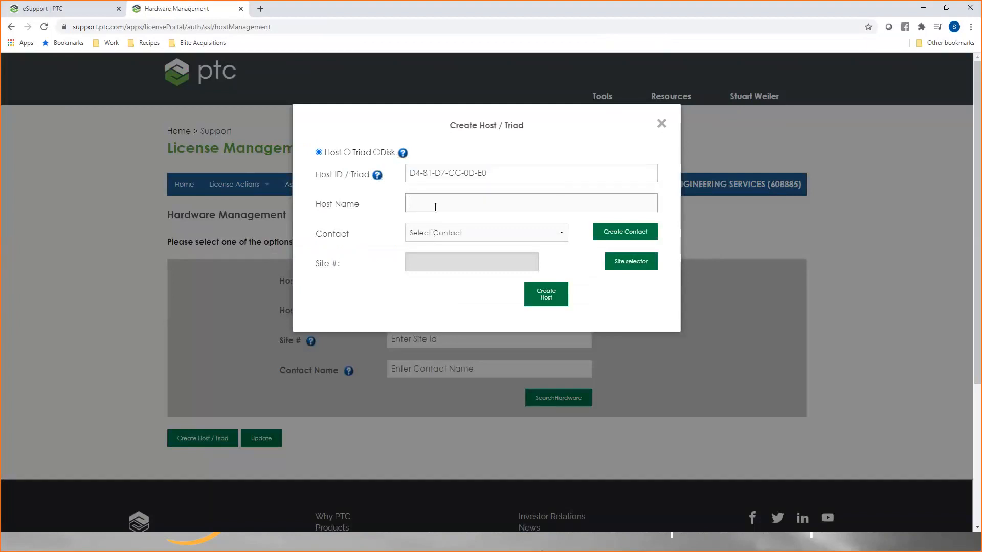
type("D4-81-D7-CC-0D-E0")
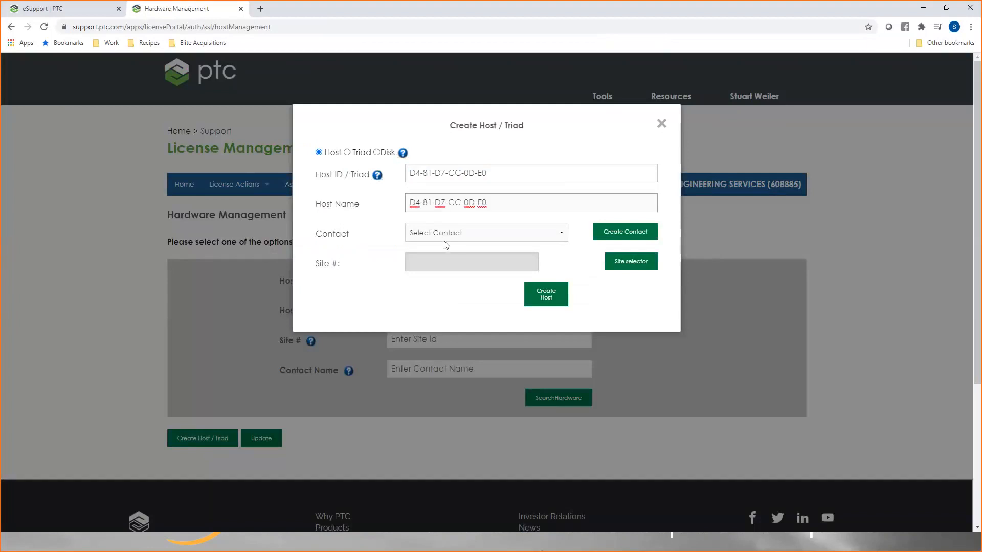
left_click(531, 202)
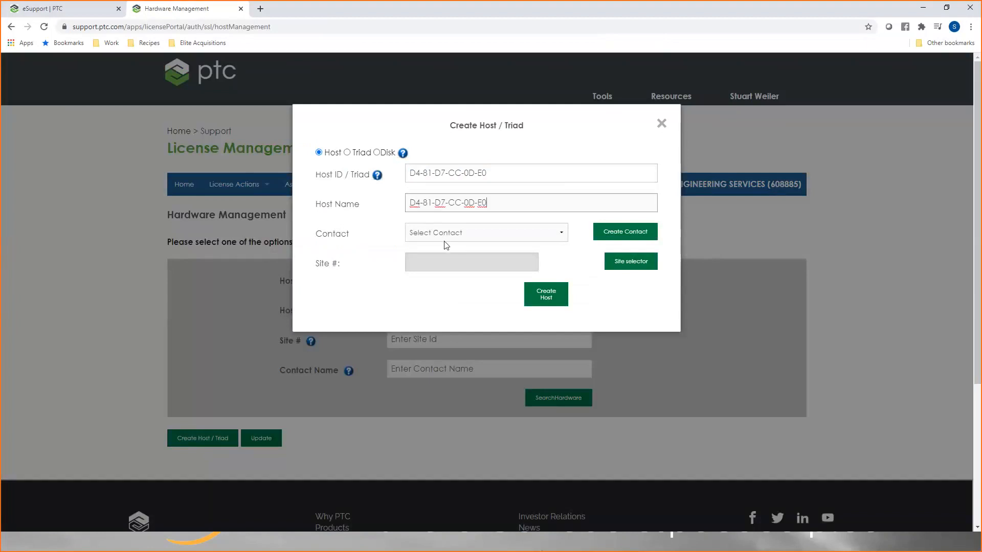
mouse_move(465, 261)
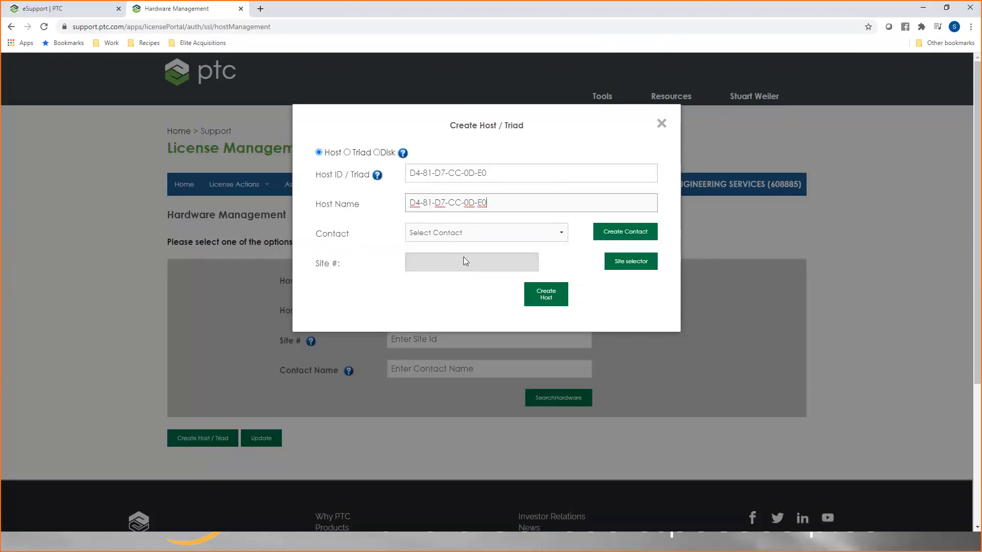
left_click(486, 232)
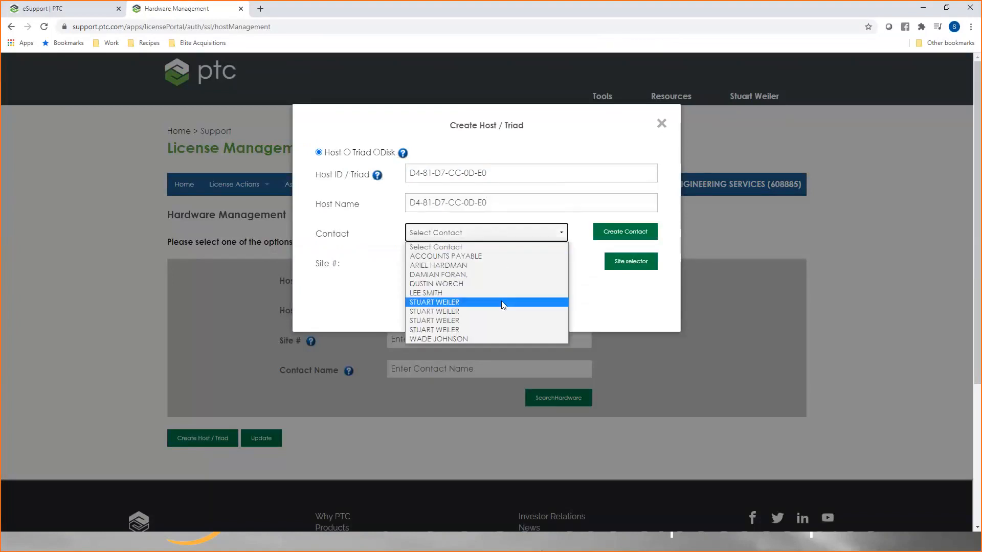
left_click(434, 303)
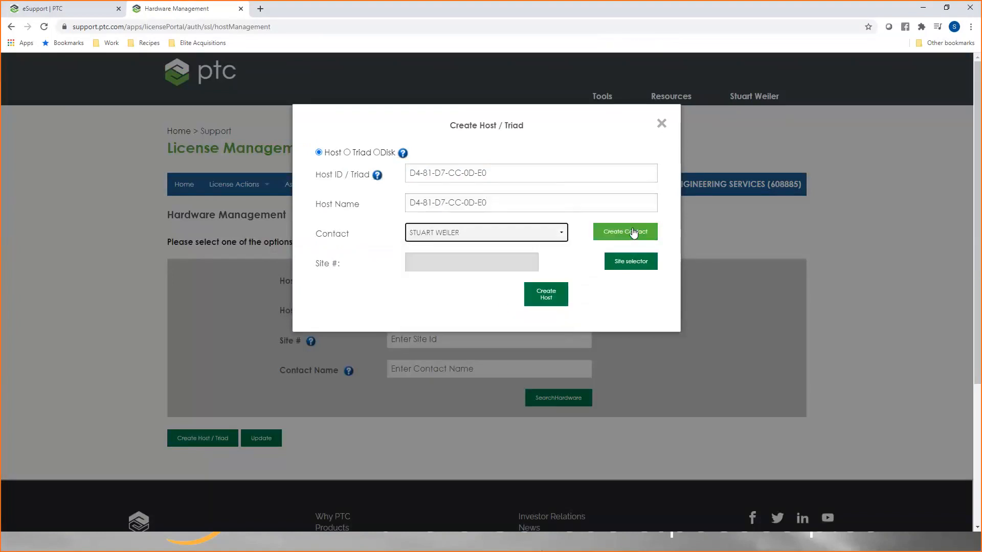
mouse_move(423, 294)
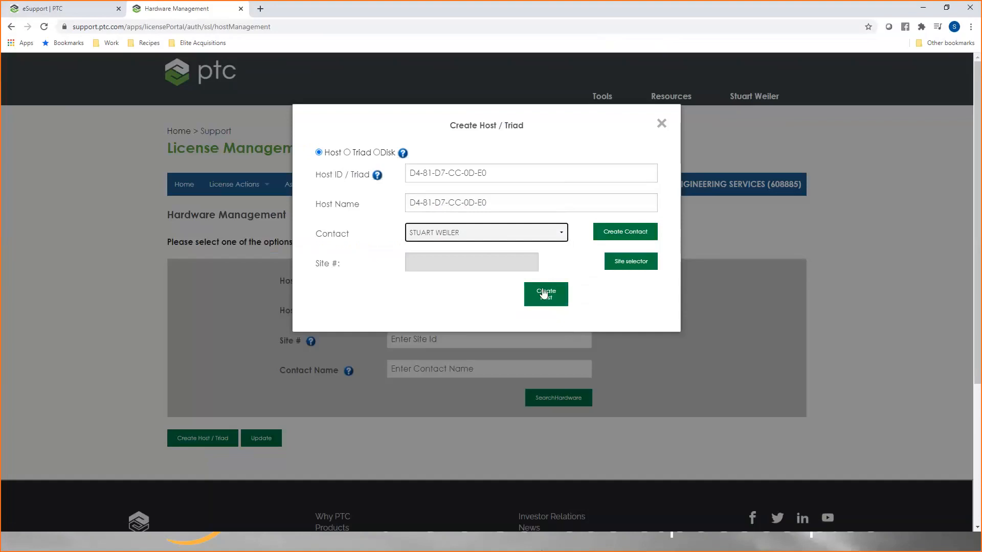
Submit the new host and assign site 3531396 (Elite Aerospace, Bothell) when prompted
left_click(630, 260)
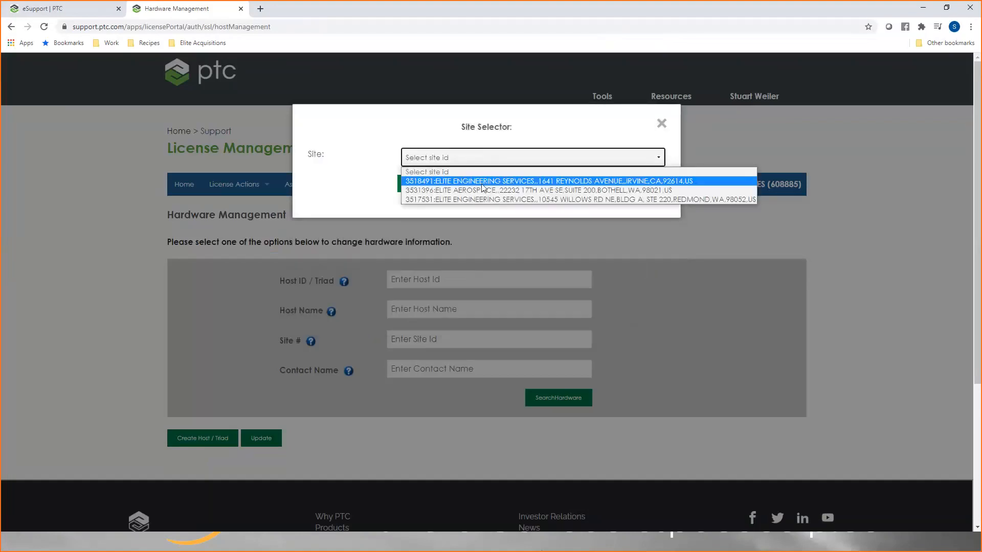
left_click(535, 190)
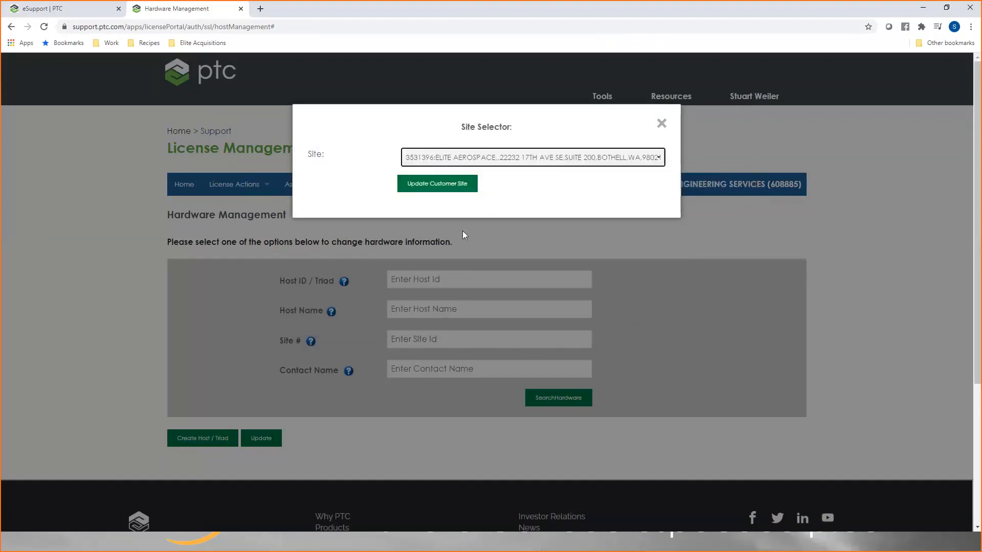
mouse_move(437, 183)
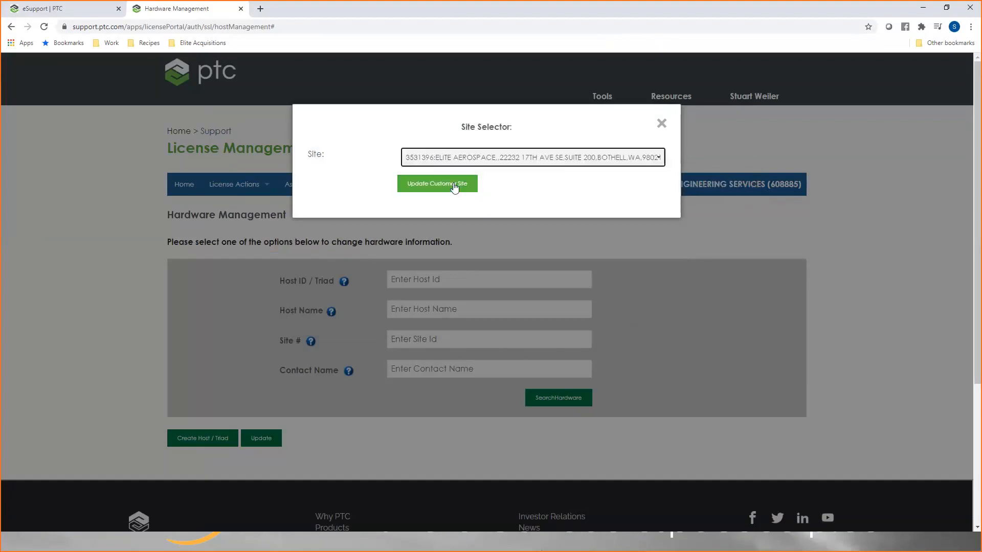
left_click(437, 183)
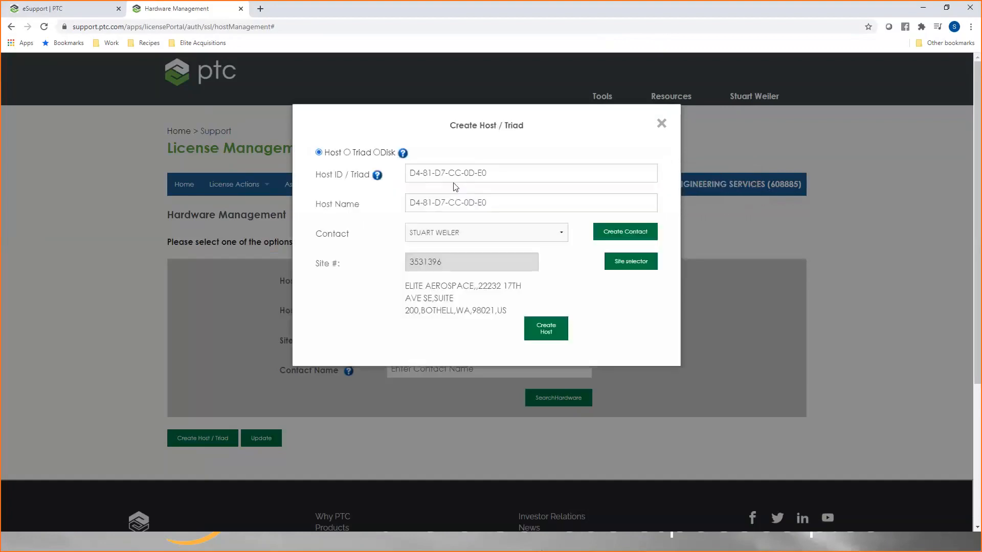
mouse_move(376, 175)
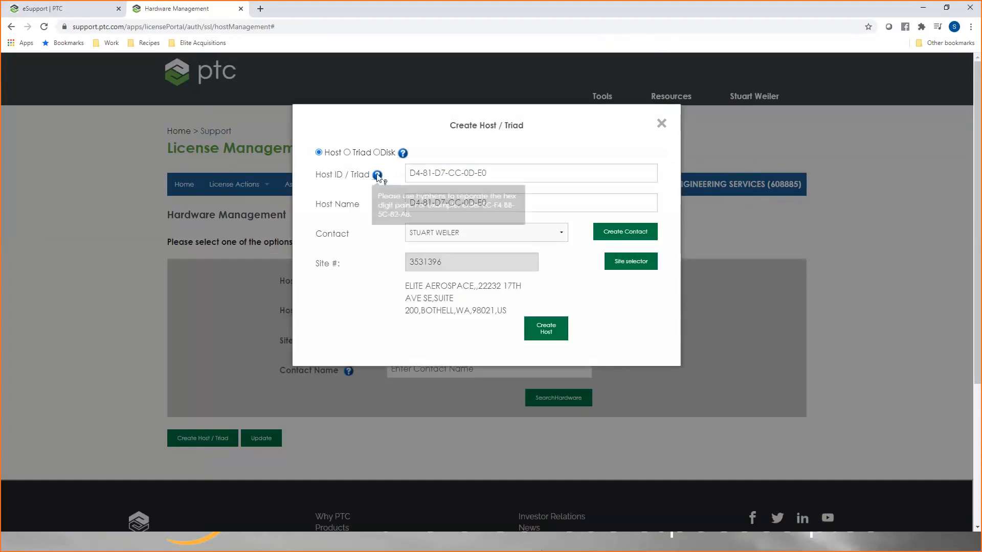
mouse_move(342, 278)
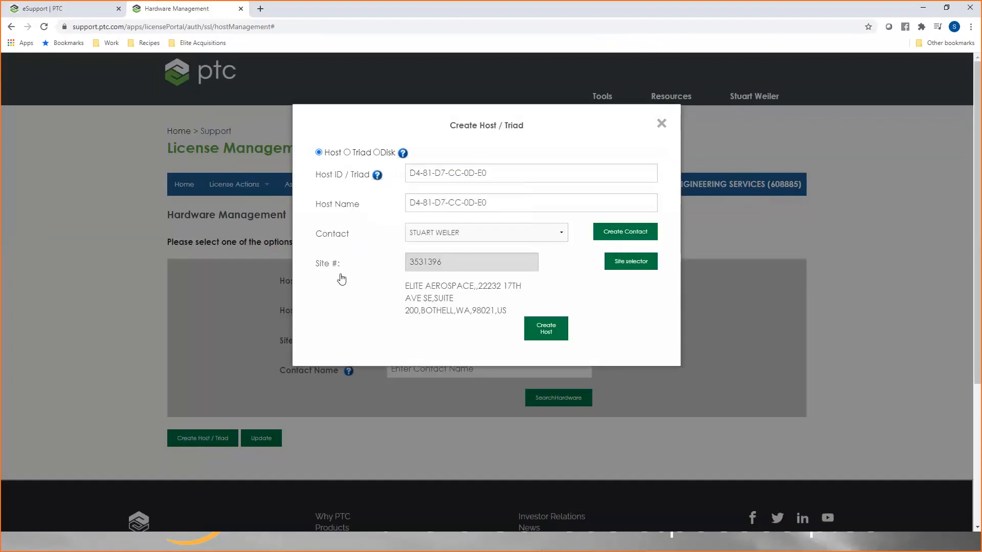
mouse_move(525, 314)
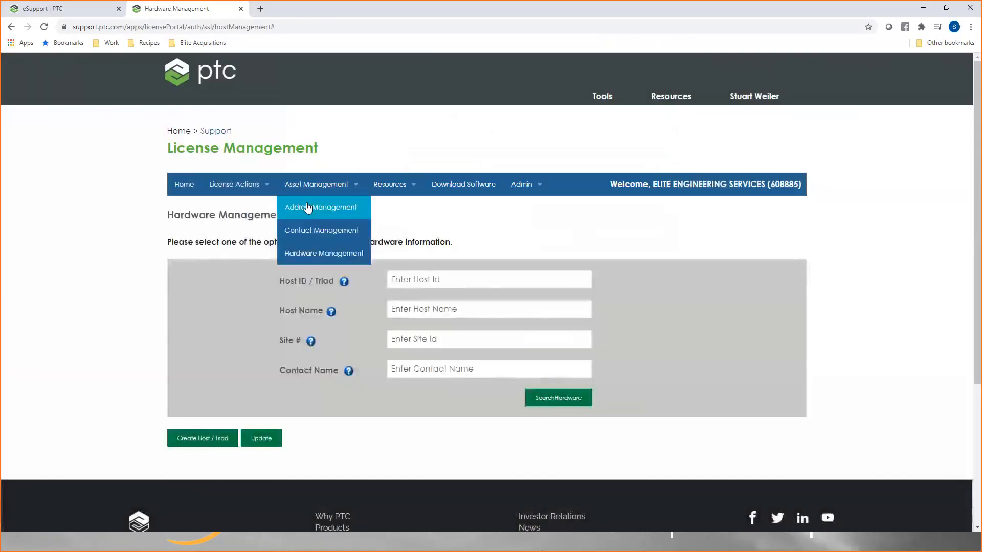
mouse_move(57, 317)
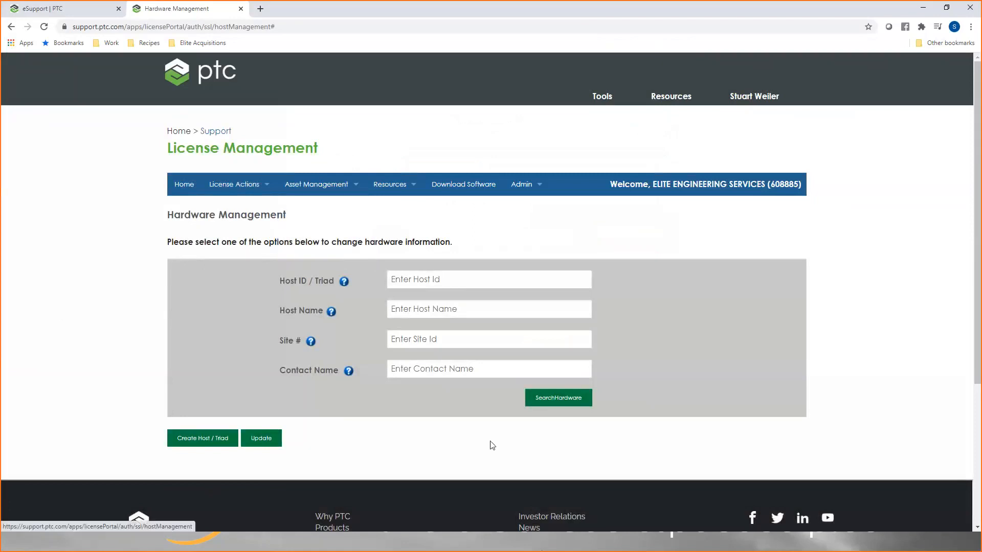
Search all hardware and select host LIC_SERVER (D4-81-D7-CC-0D-E0) from the results
left_click(556, 397)
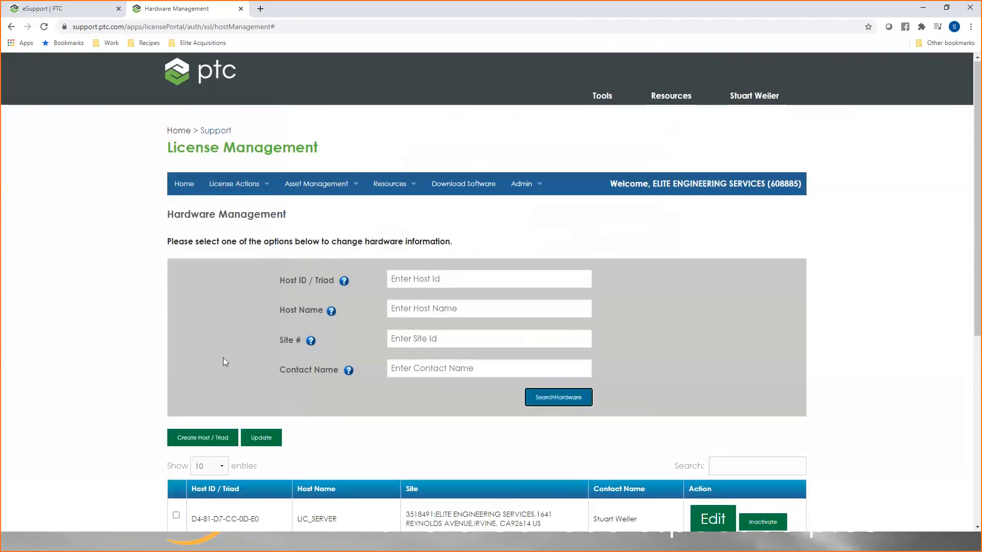
scroll("down", 3)
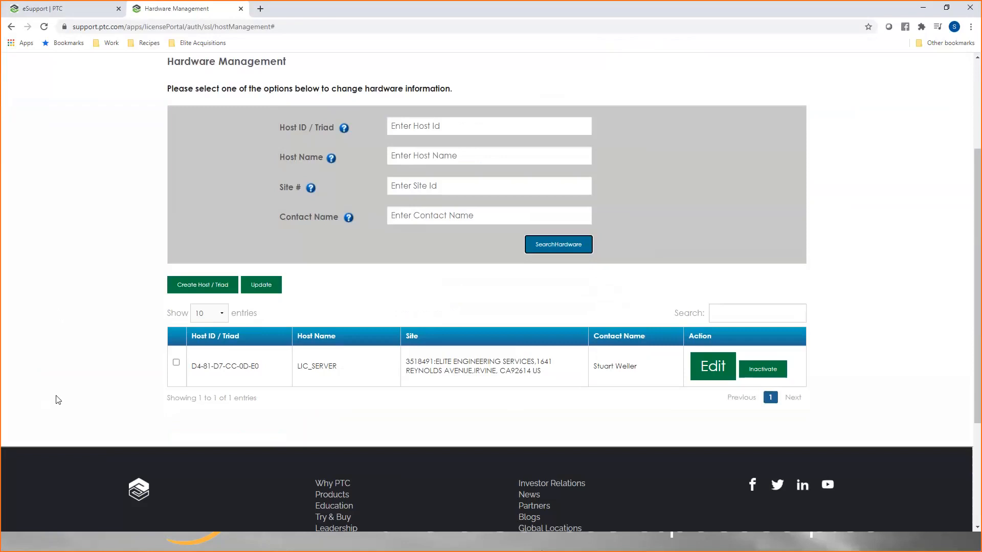
mouse_move(348, 371)
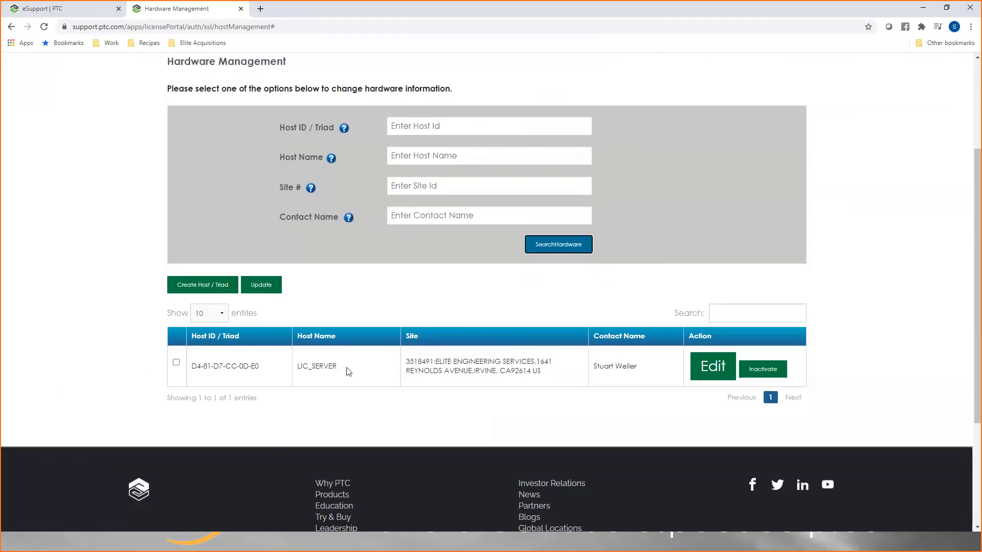
double_click(316, 366)
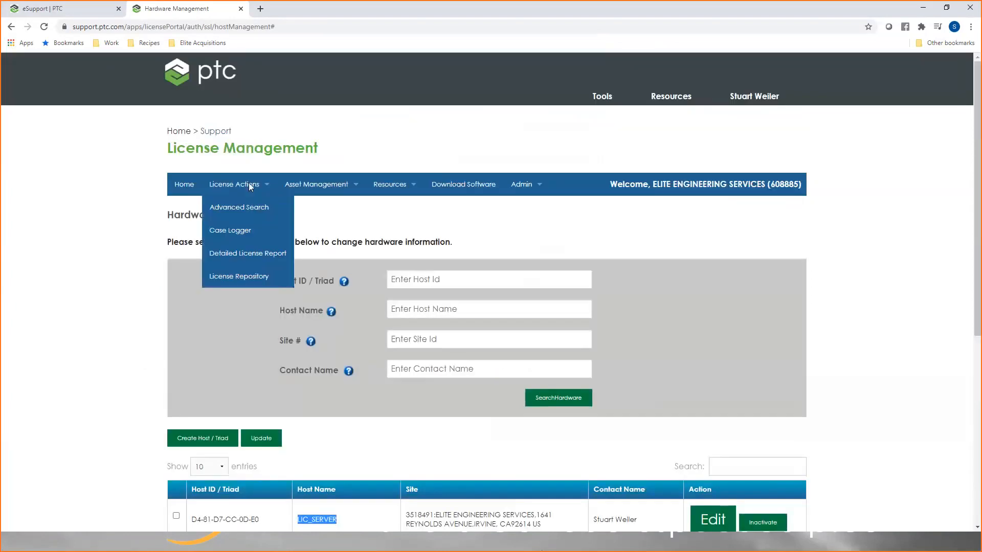
mouse_move(238, 206)
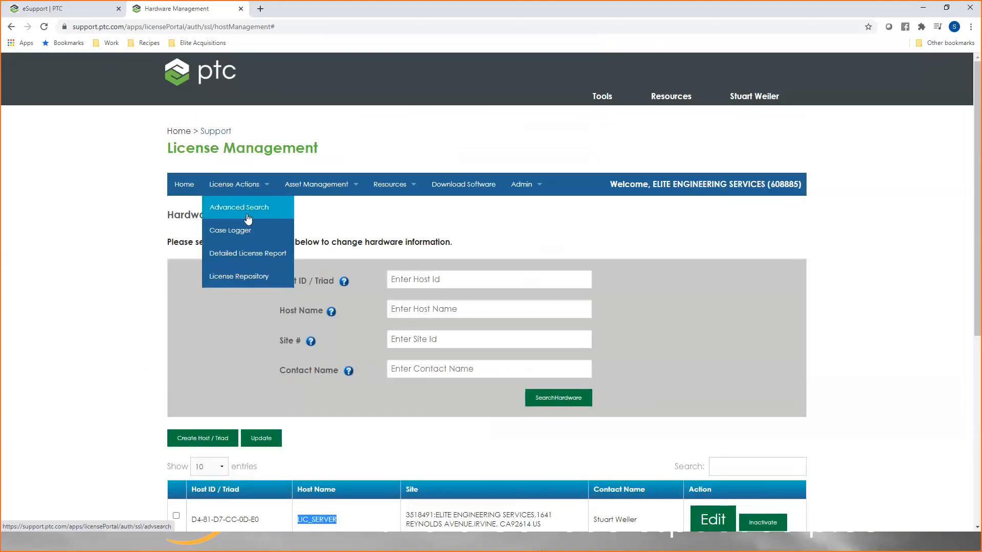
Run Advanced Search with no criteria to list the account's Available License rep packages
left_click(238, 206)
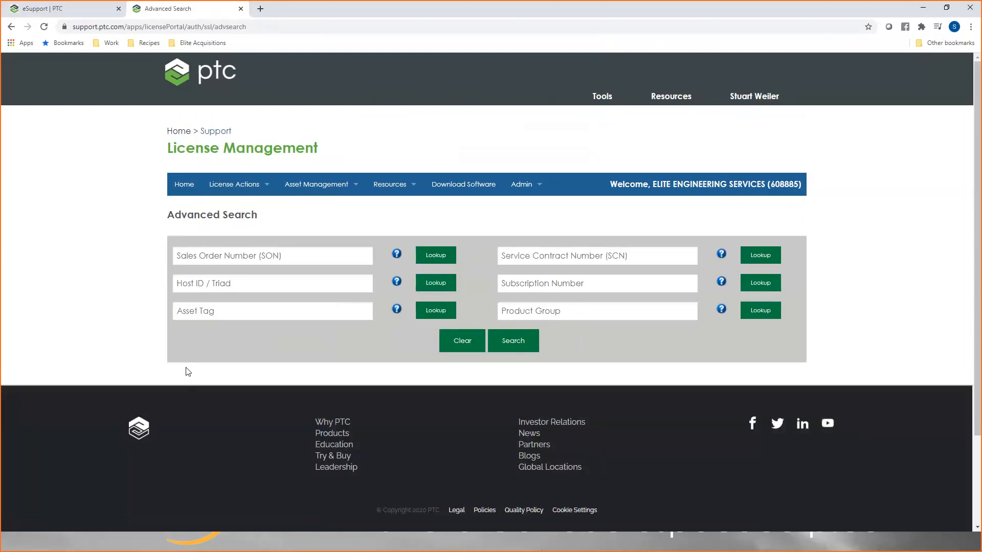
scroll("down", 3)
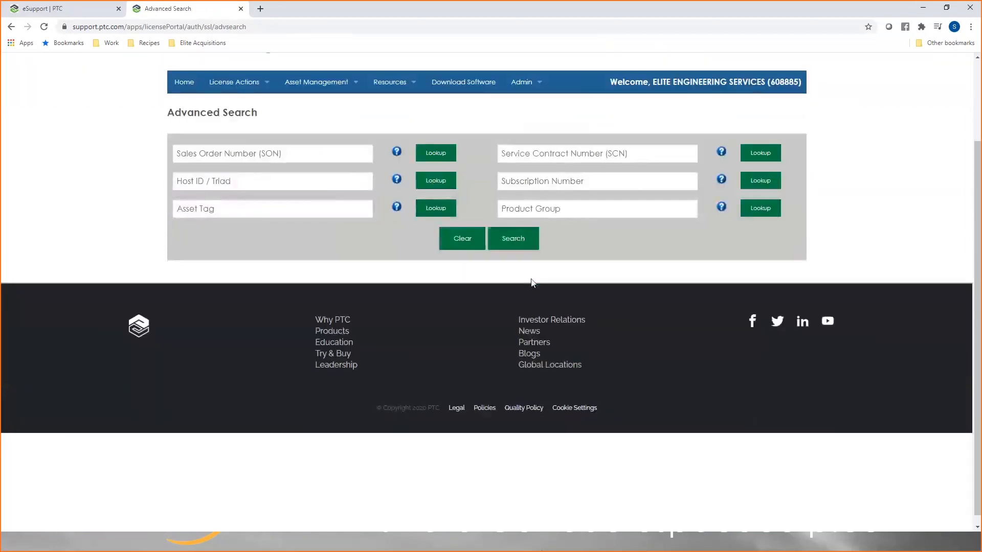
left_click(512, 238)
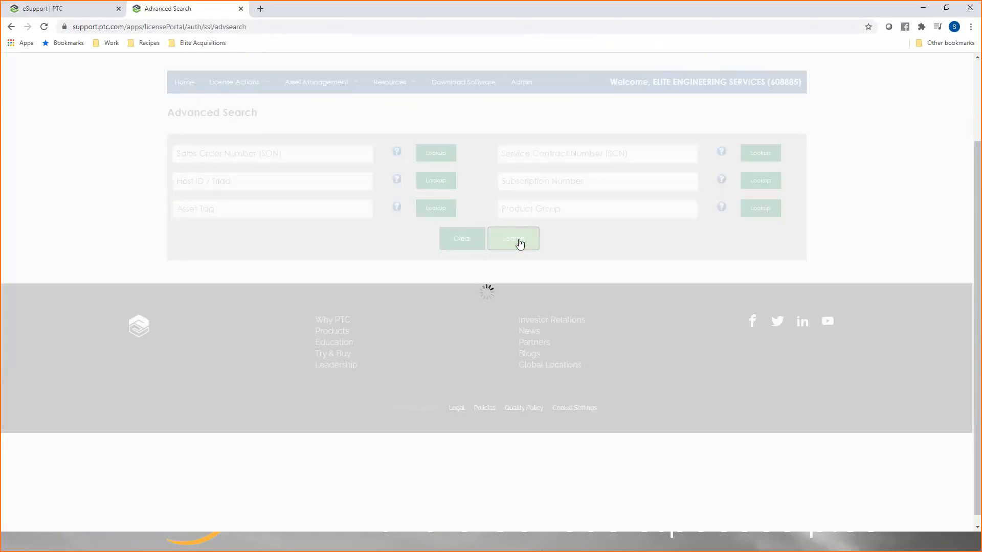
left_click(512, 238)
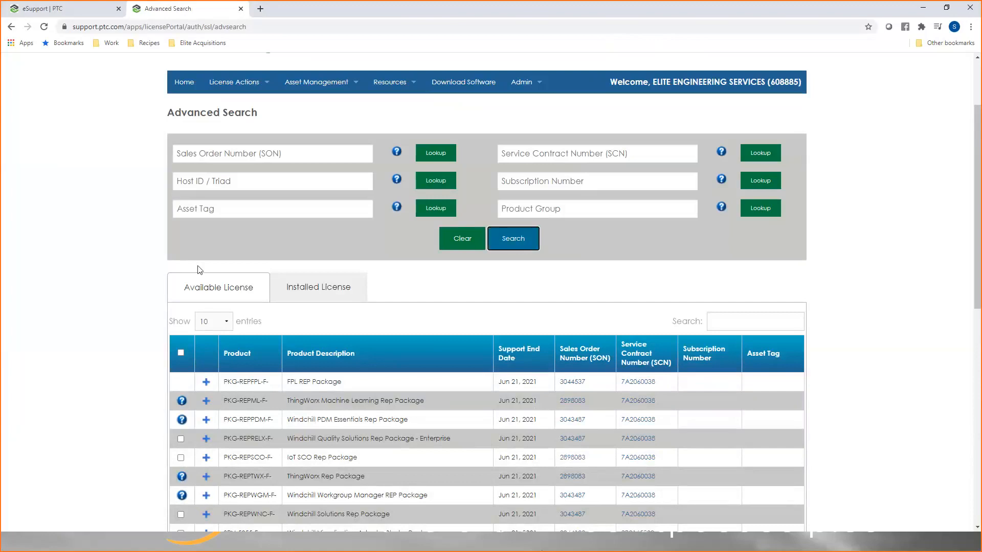
mouse_move(318, 286)
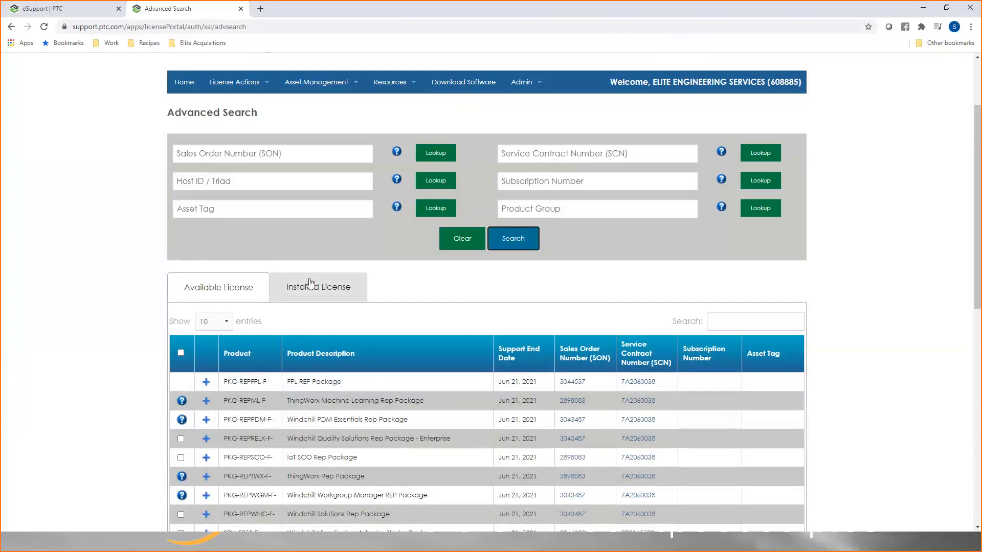
mouse_move(323, 286)
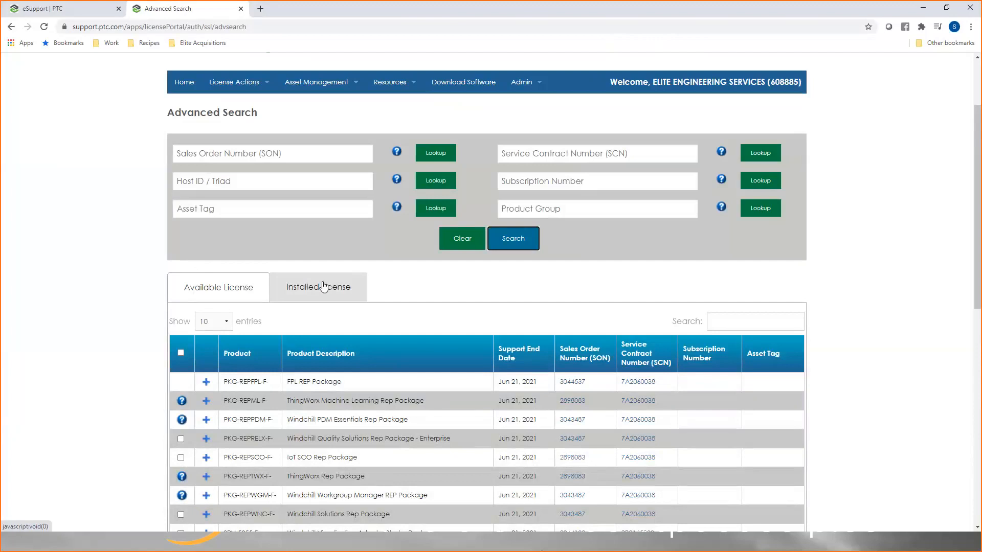
scroll("down", 3)
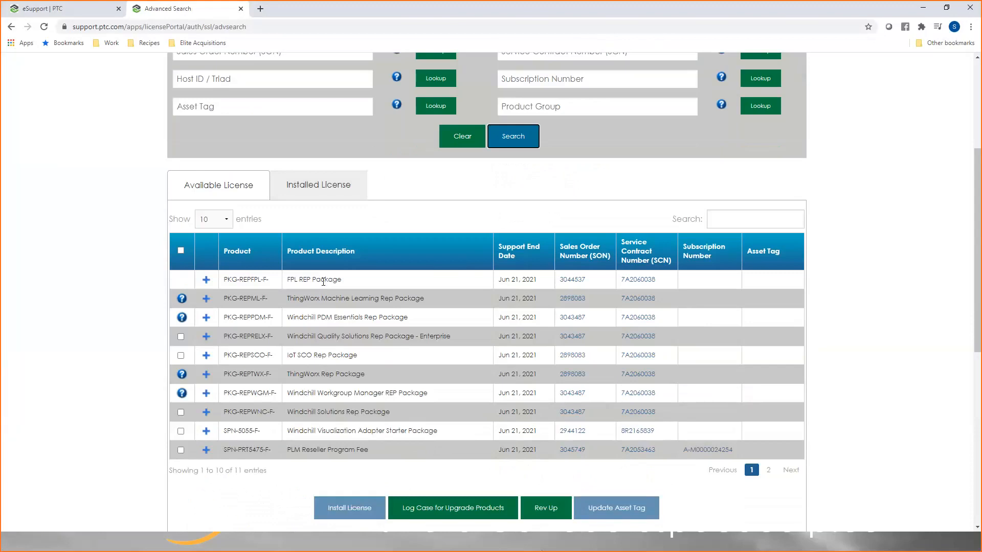
mouse_move(103, 445)
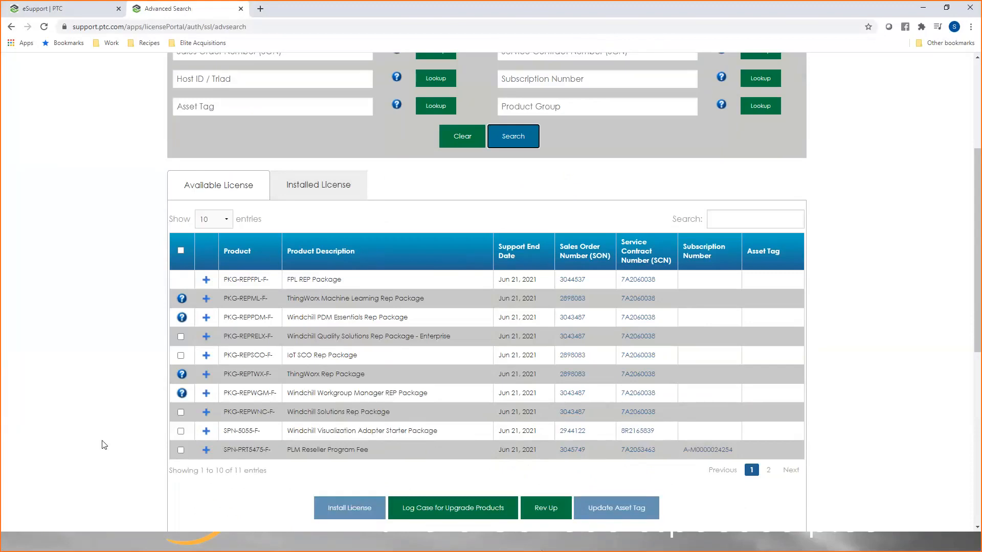
Tick PKG-REPRELX-F- Windchill Quality Solutions Rep Package - Enterprise in the results
left_click(181, 431)
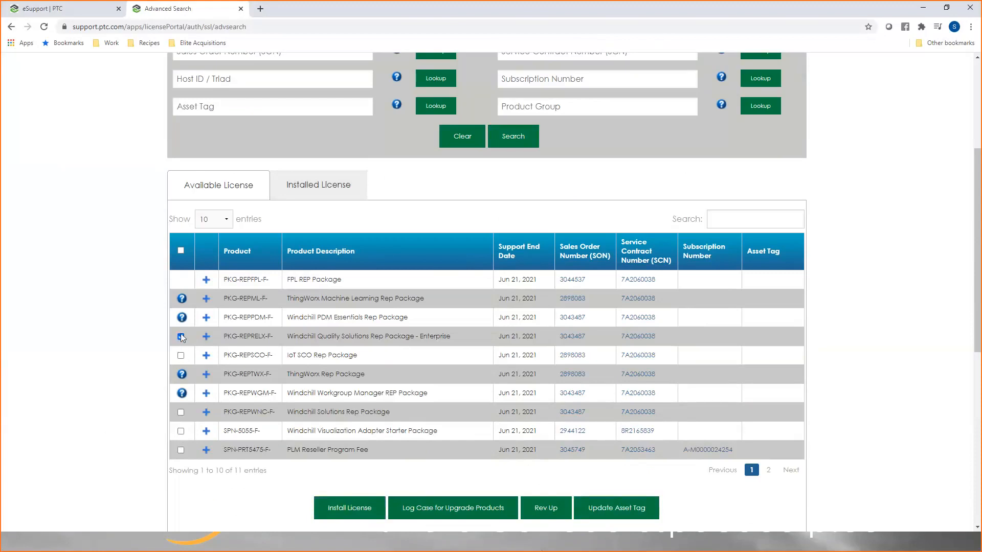
left_click(181, 337)
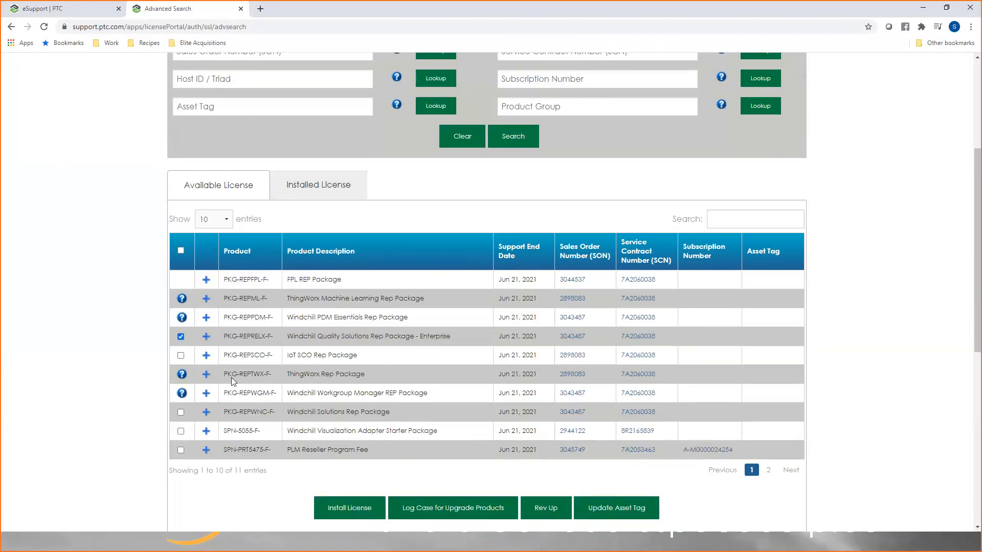
mouse_move(348, 507)
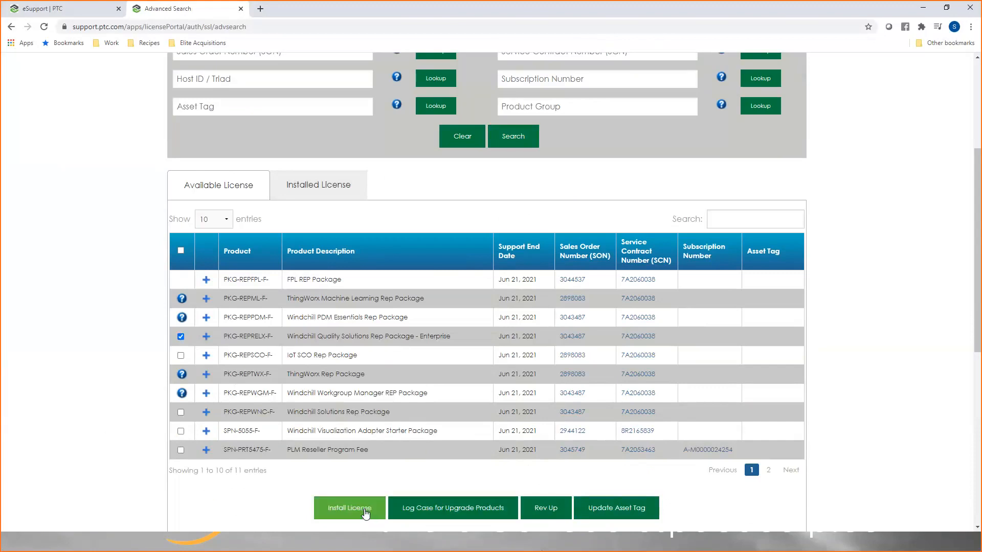
Fill the Install License form with quantity 1 and host D4-81-D7-CC-0D-E0, then dismiss it
left_click(348, 508)
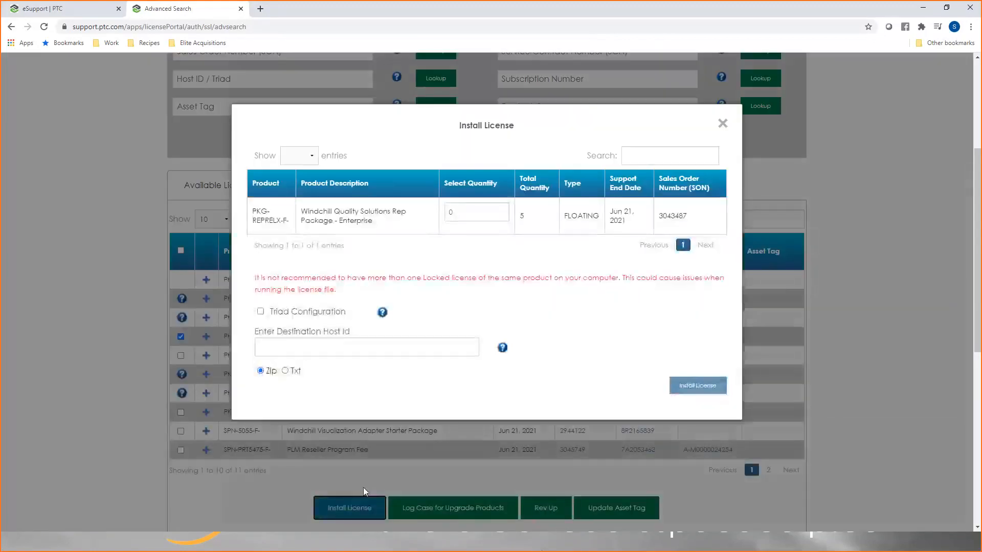
left_click(476, 212)
type("1")
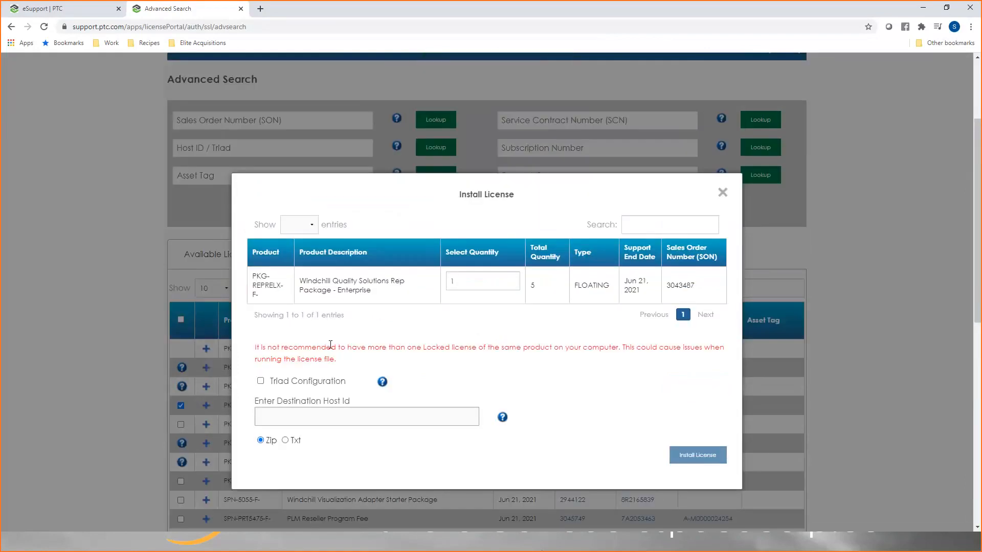
type("d")
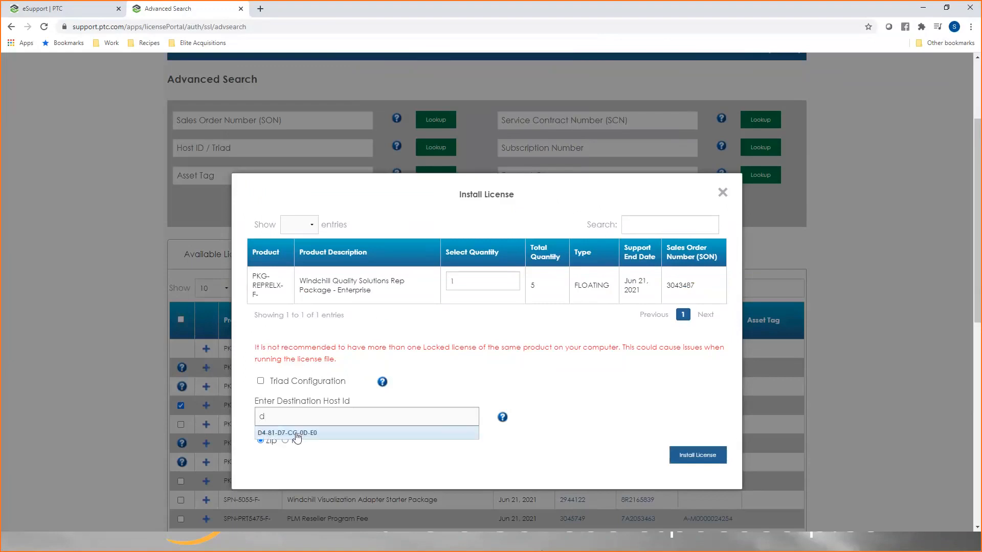
left_click(288, 433)
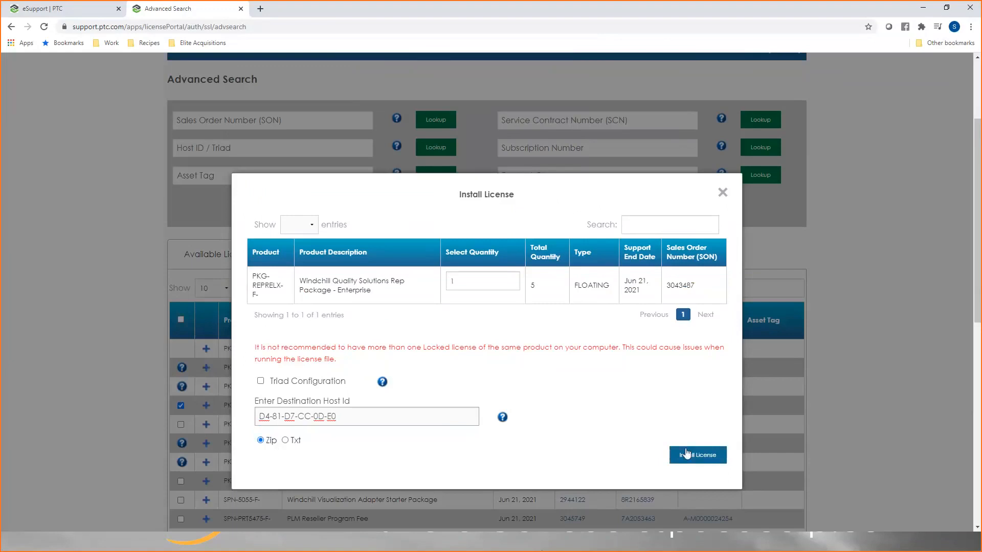
mouse_move(673, 431)
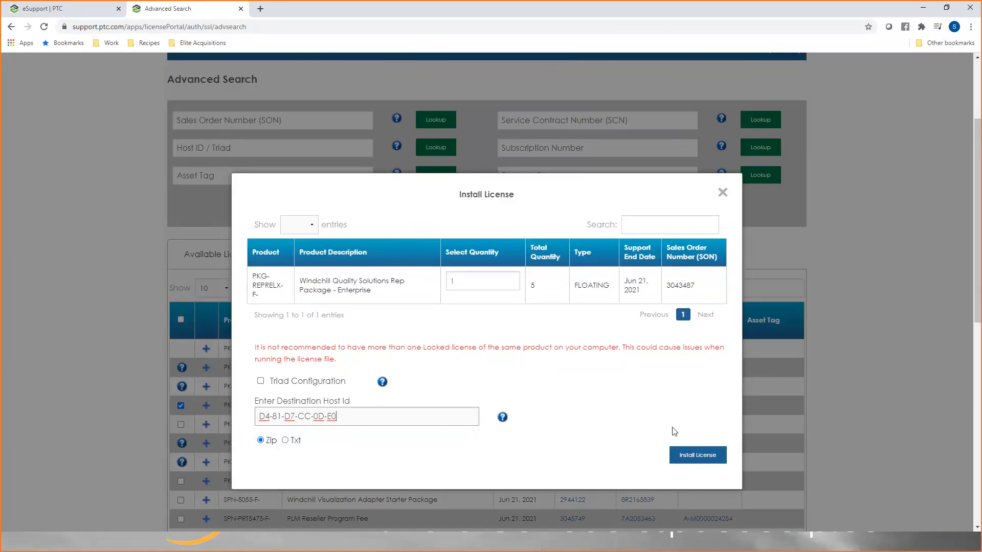
mouse_move(472, 254)
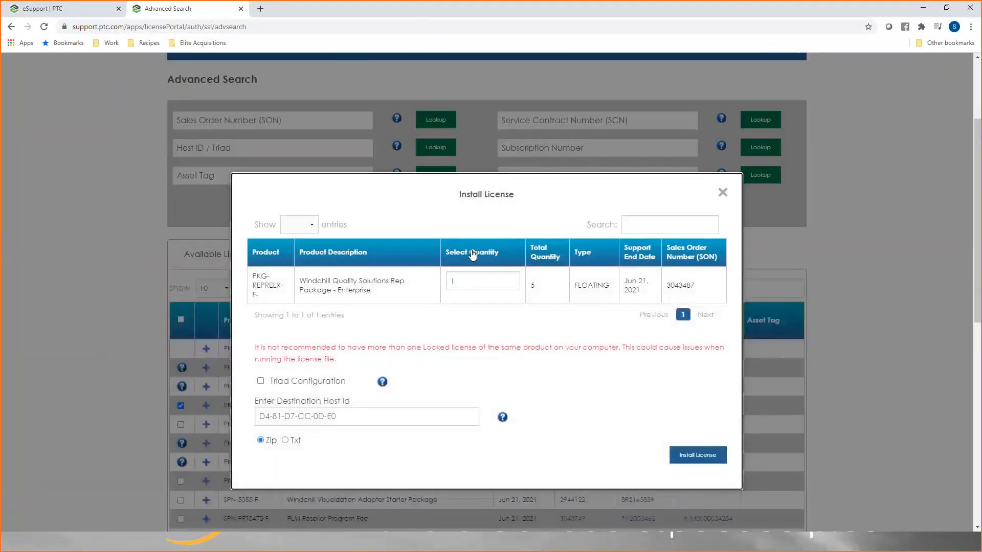
left_click(722, 192)
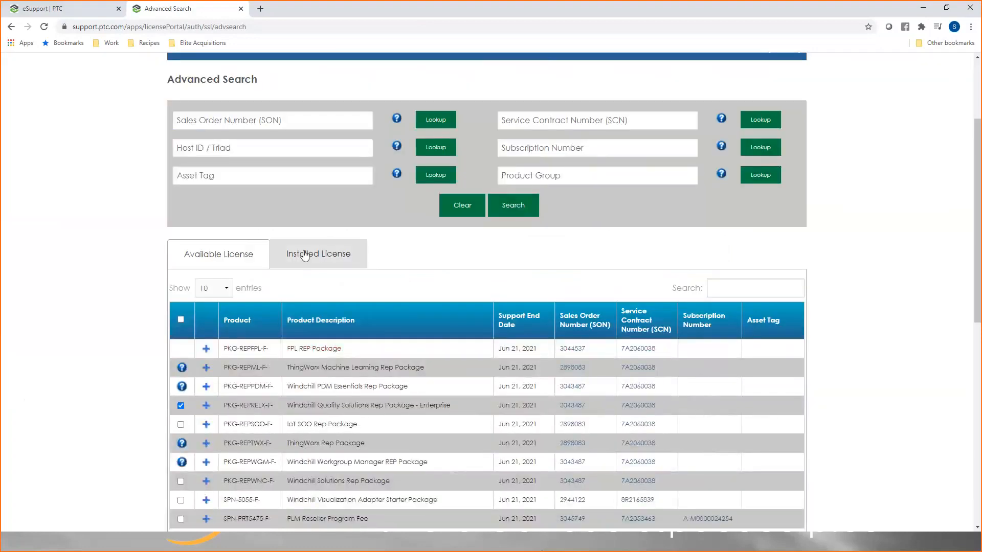
List Installed Licenses and check the Creo Elements/Direct Advanced Mechanica Rep Package row
left_click(317, 254)
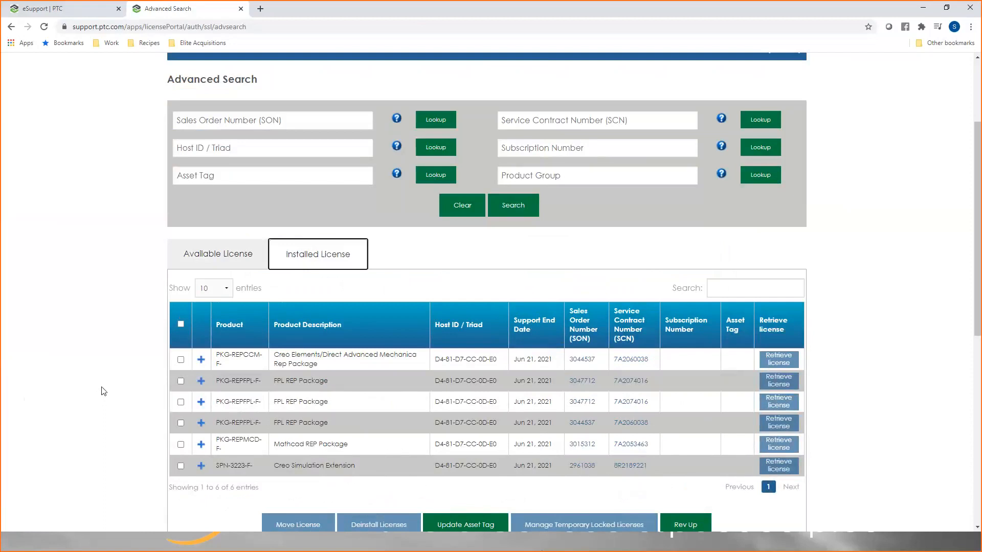
scroll("down", 3)
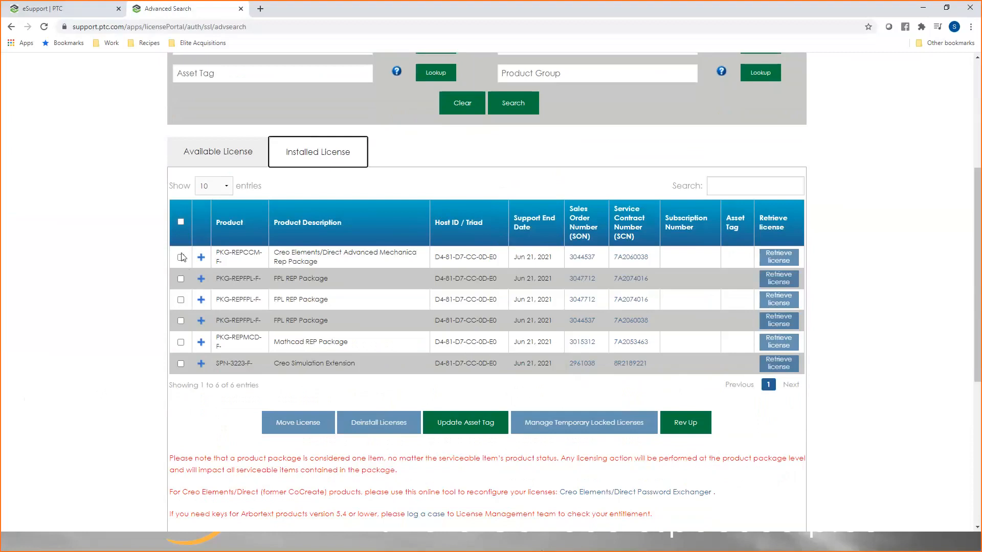
left_click(180, 258)
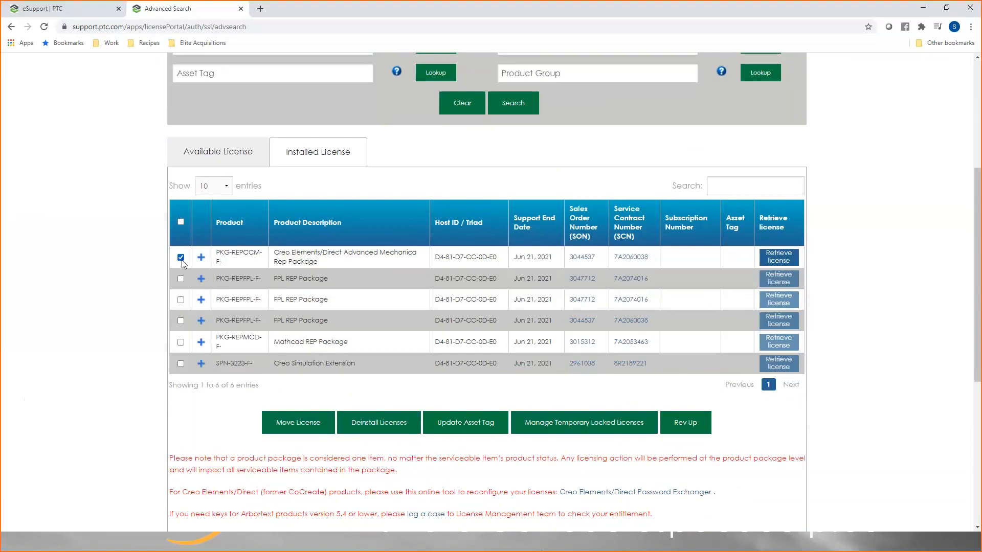
mouse_move(778, 256)
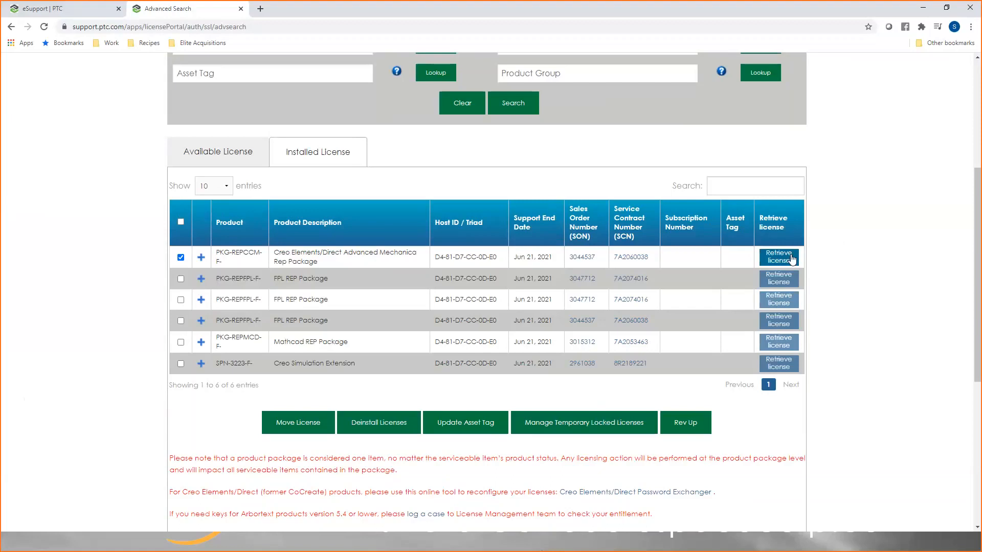
mouse_move(405, 327)
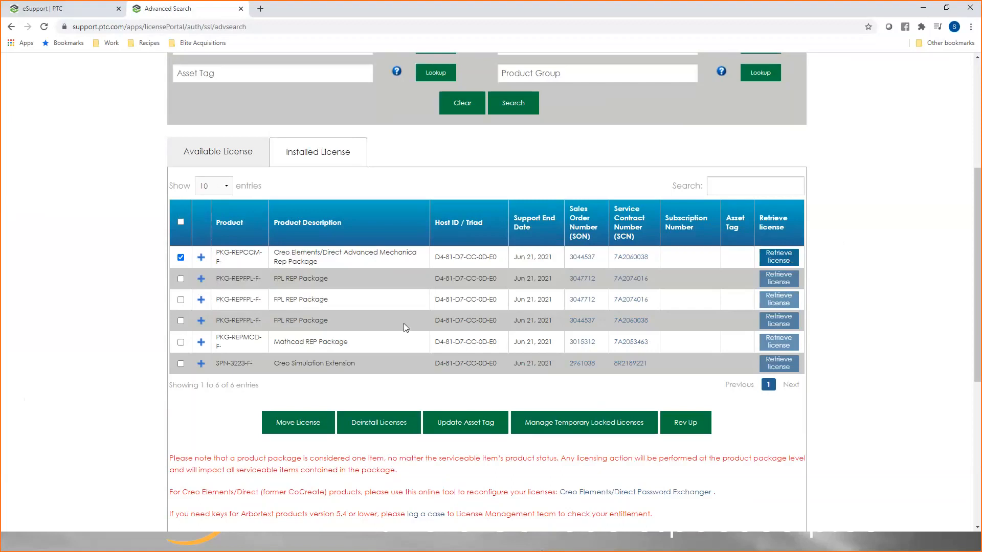
mouse_move(344, 354)
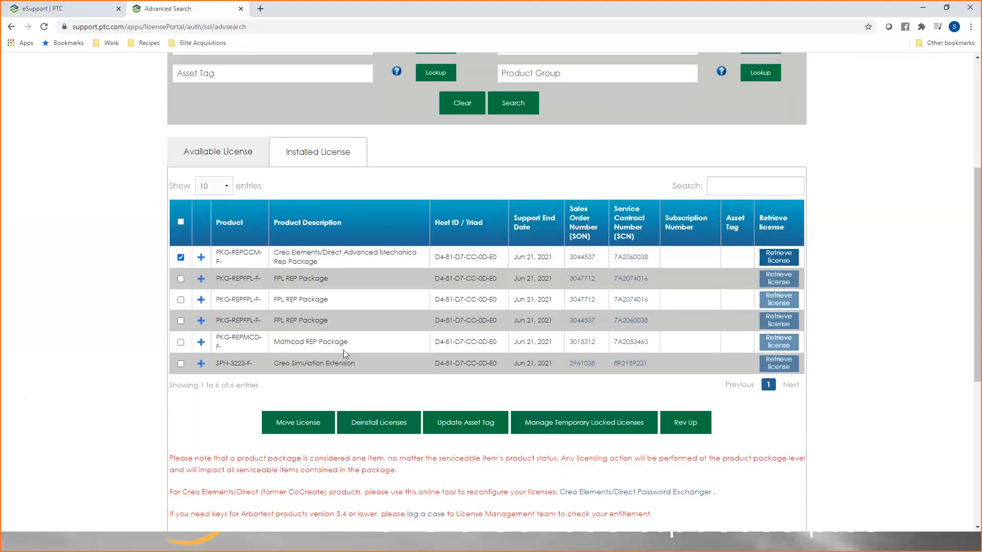
mouse_move(149, 285)
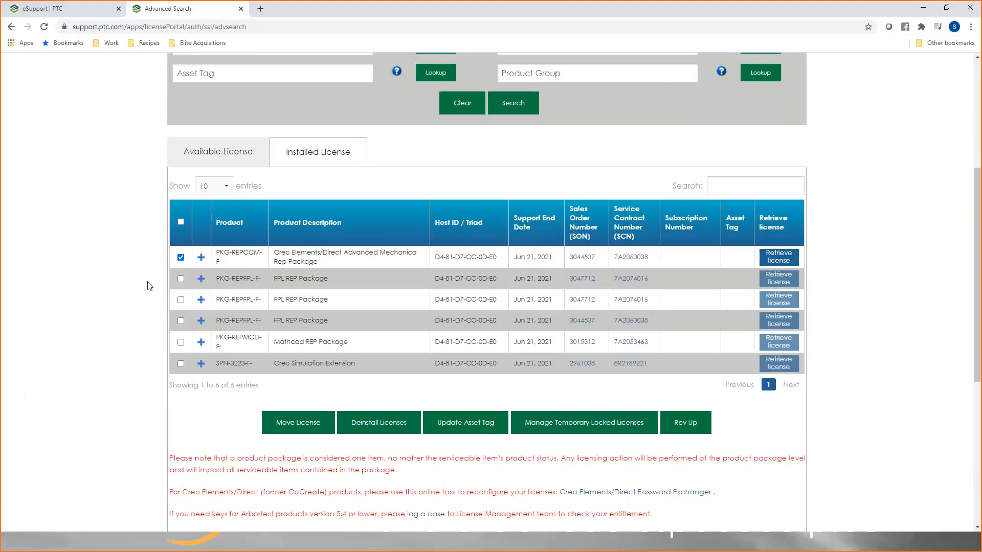
mouse_move(392, 406)
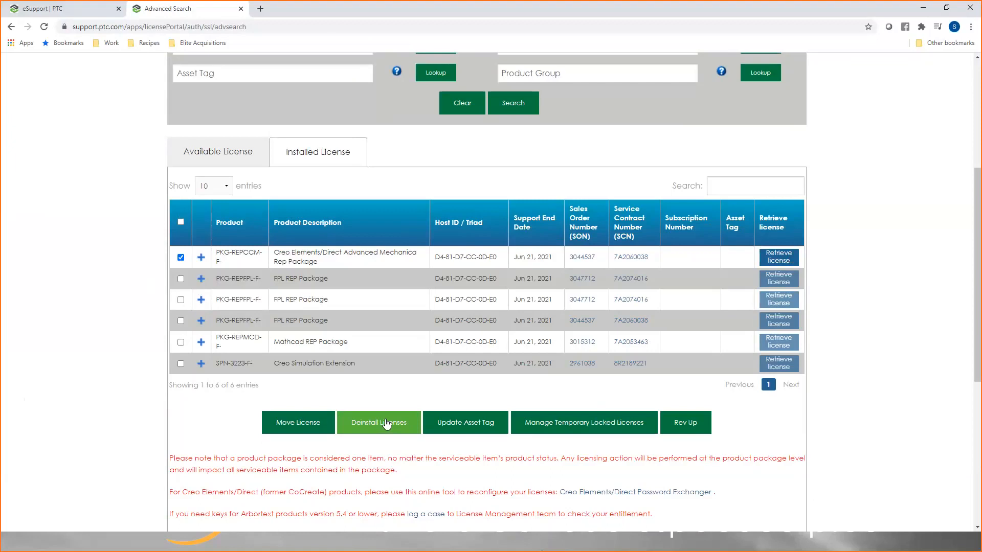
mouse_move(195, 261)
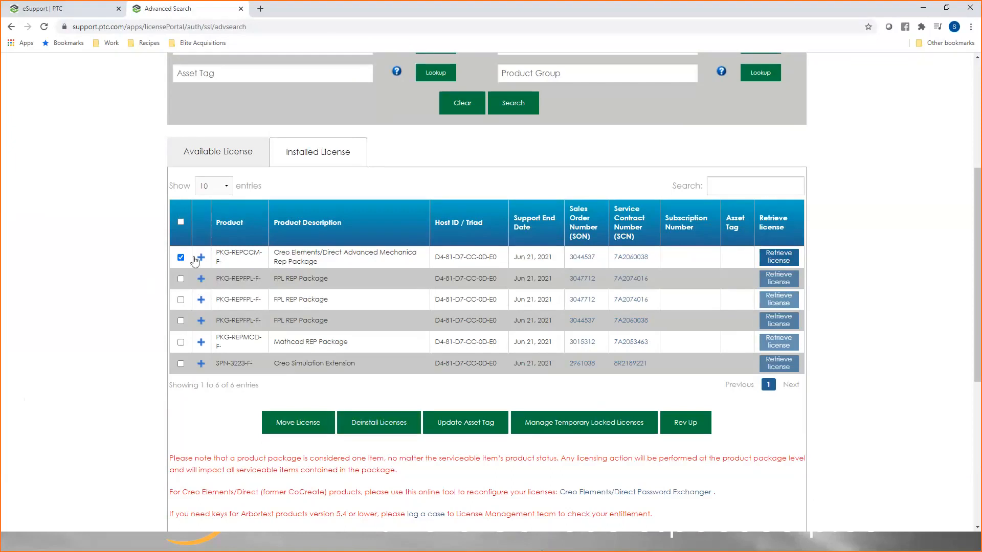
mouse_move(297, 432)
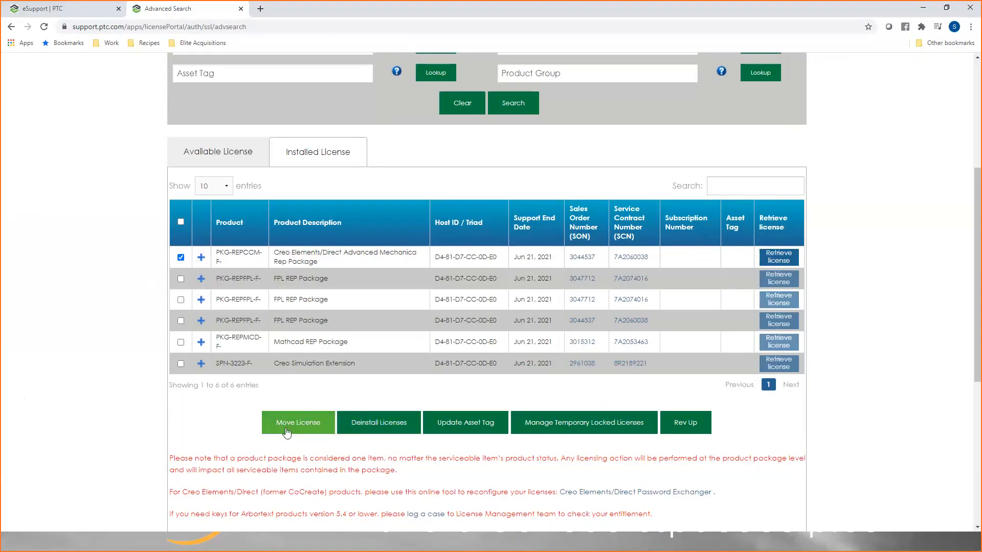
left_click(298, 422)
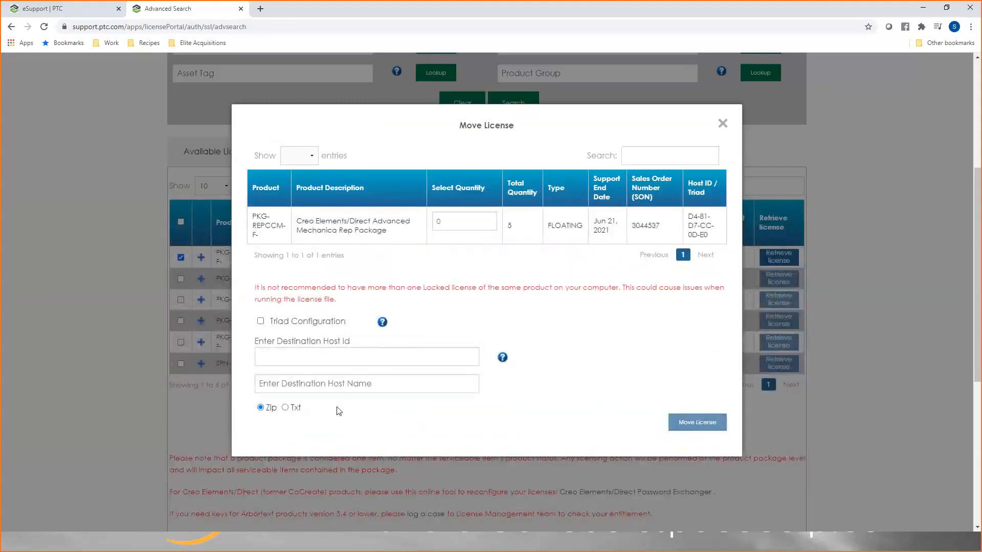
left_click(464, 221)
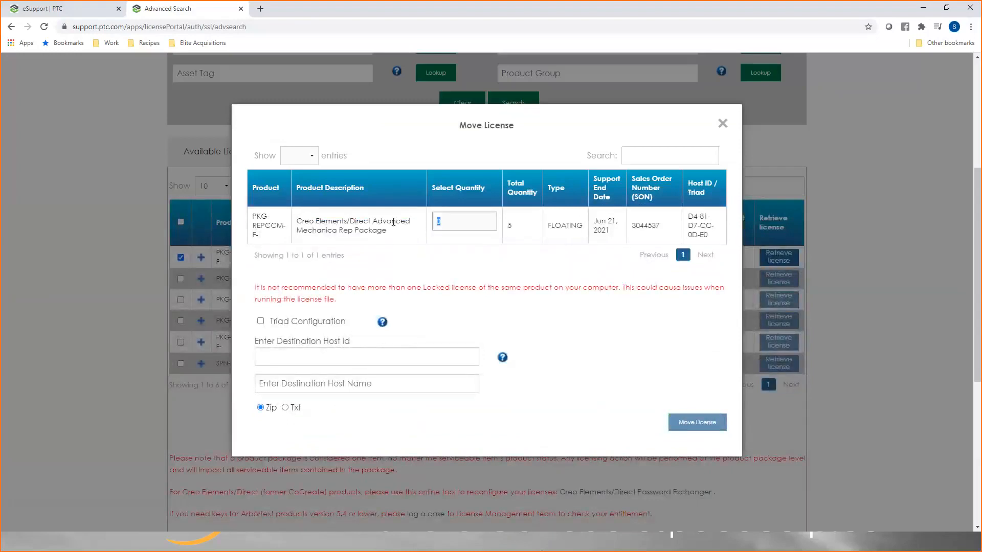
left_click(366, 356)
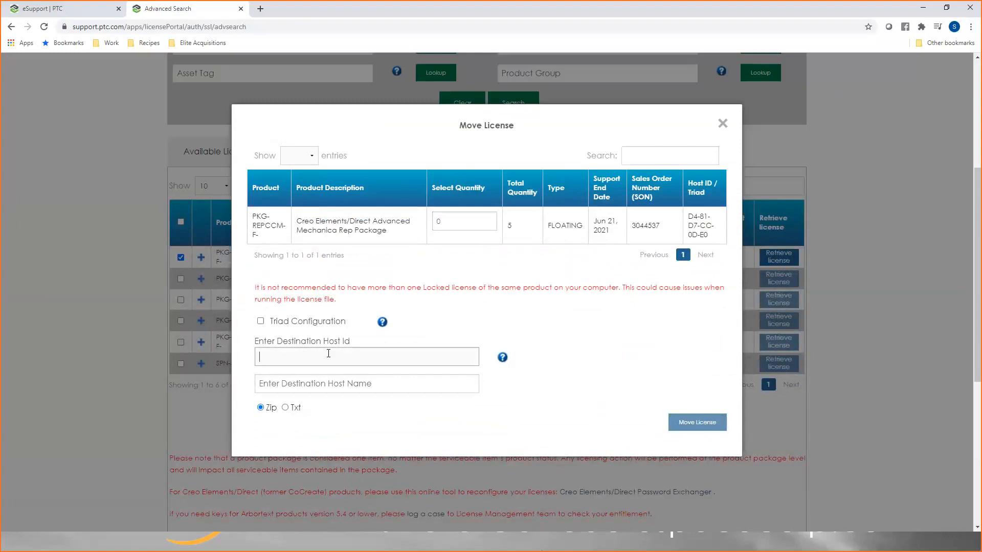
mouse_move(708, 430)
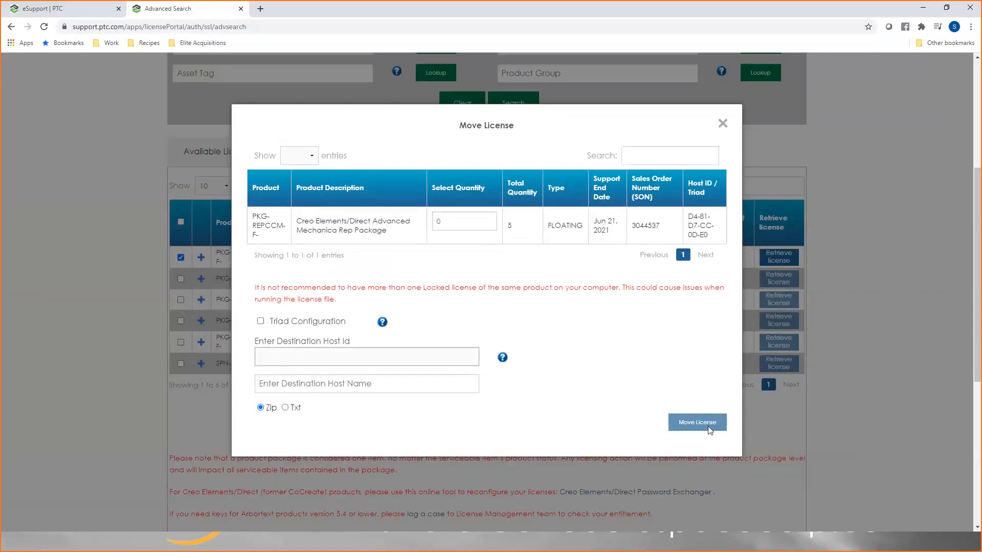
left_click(366, 355)
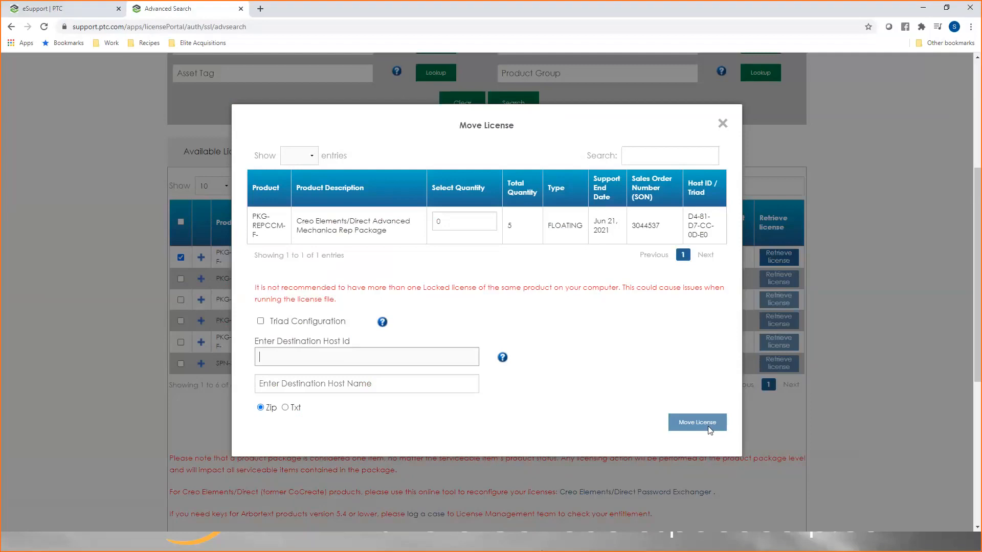
mouse_move(722, 123)
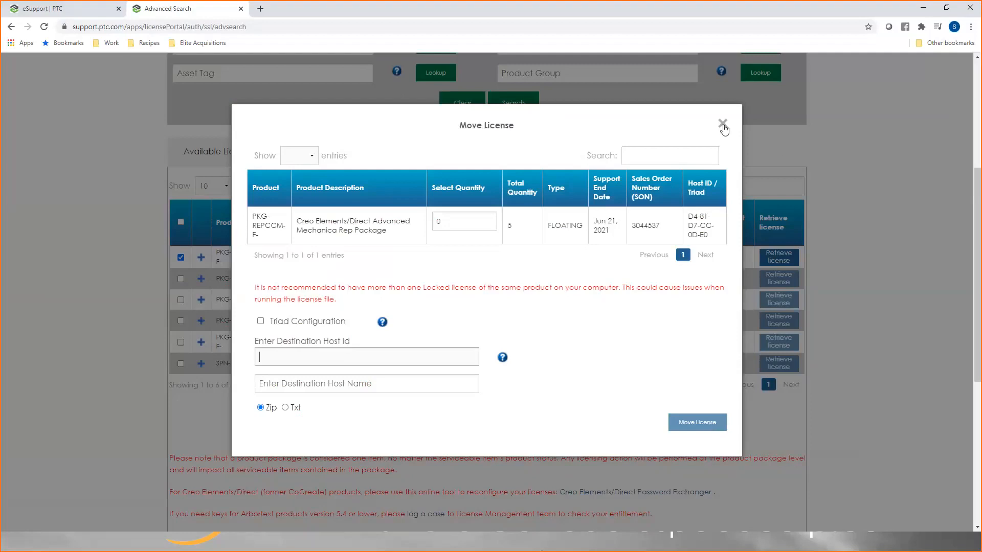
left_click(723, 123)
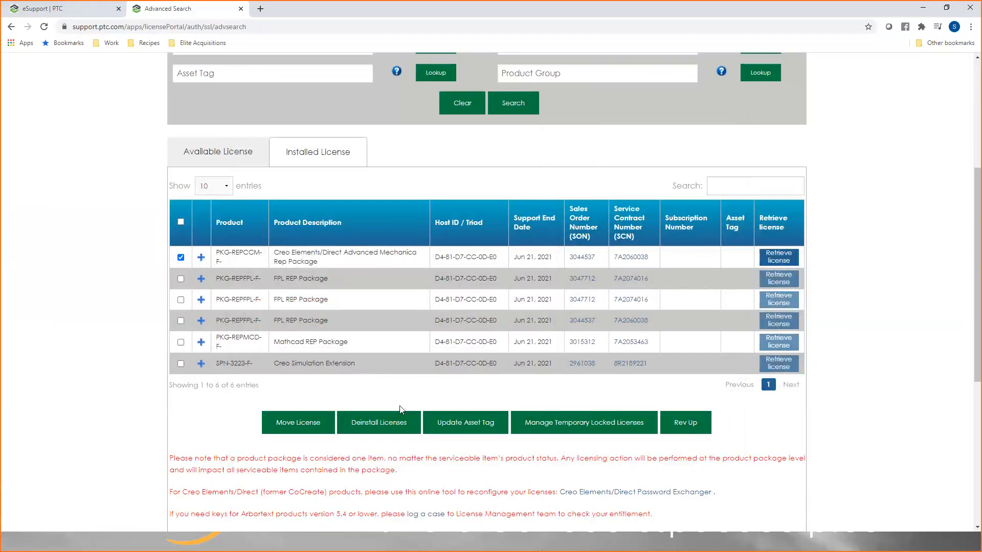
mouse_move(584, 423)
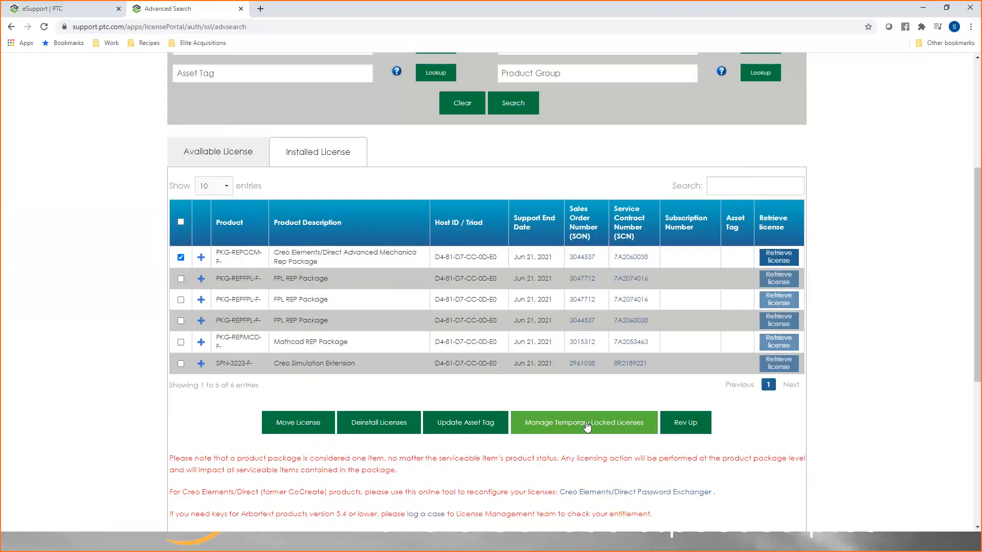
mouse_move(684, 427)
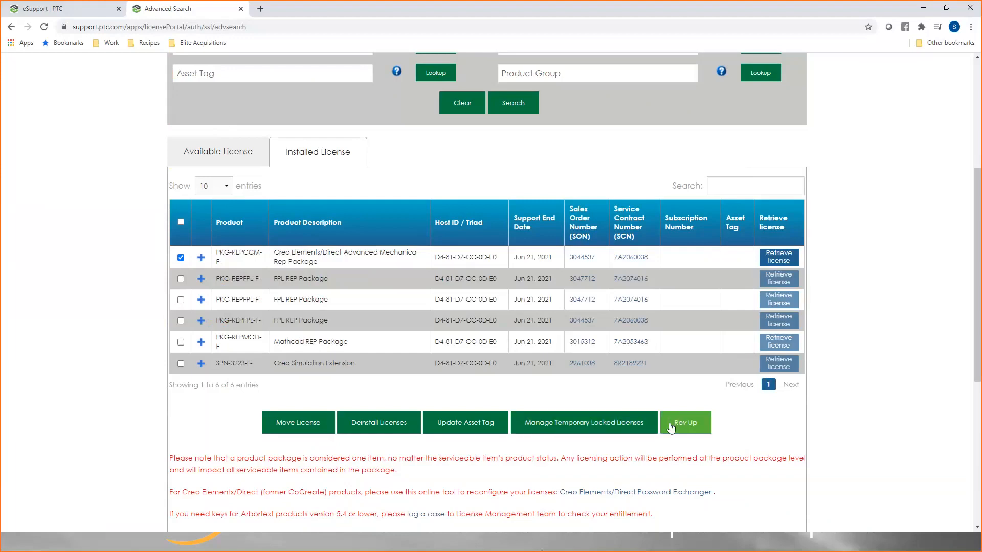